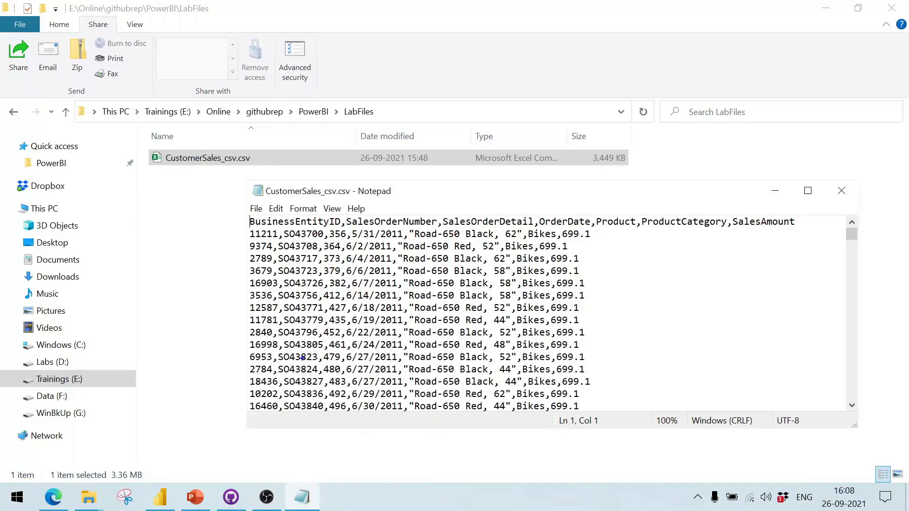
{"action": "mouse_move", "coordinate": [211, 188]}
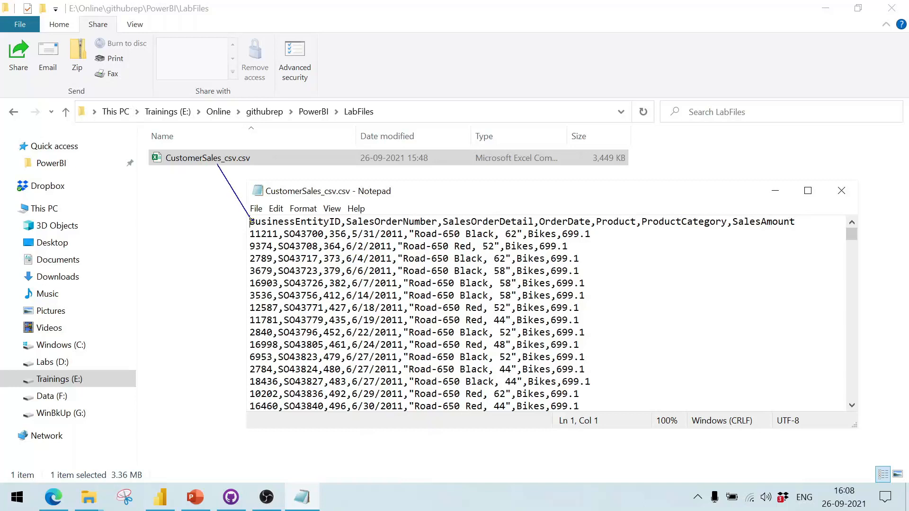
{"action": "mouse_move", "coordinate": [272, 248]}
{"action": "type", "text": "what"}
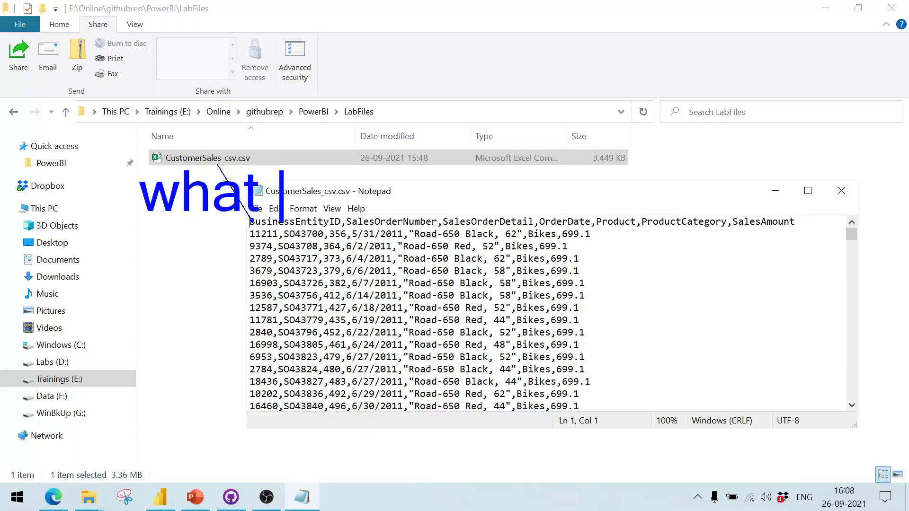
- Open CustomerSales_csv.csv as plain text in Notepad via Edit
{"action": "type", "text": "are things to b"}
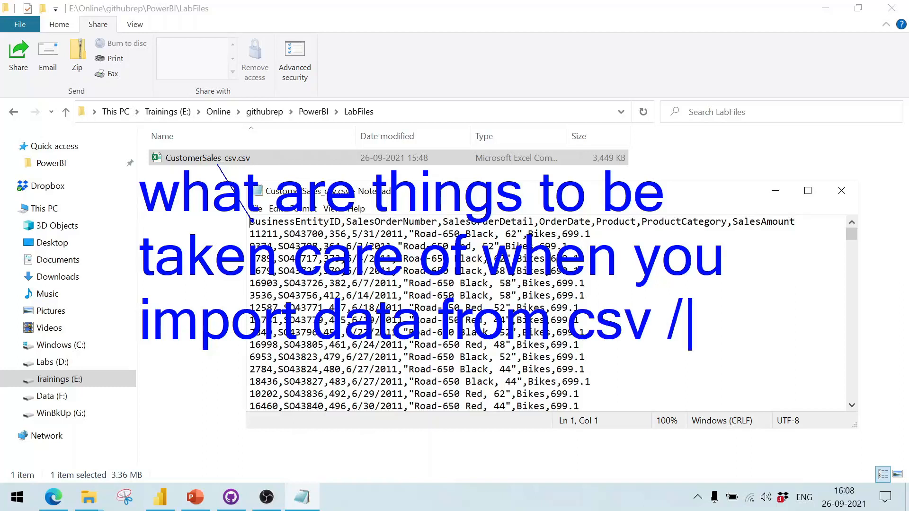
{"action": "type", "text": "excel"}
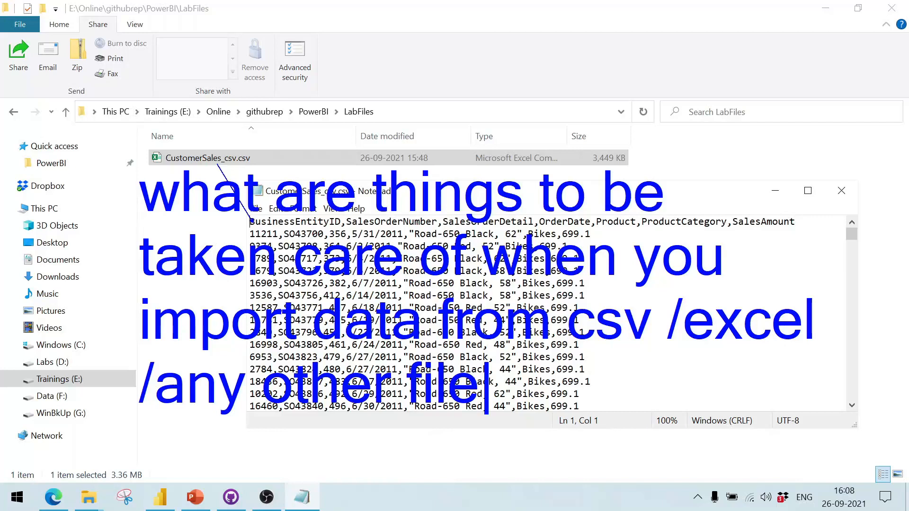
{"action": "right_click", "coordinate": [208, 158]}
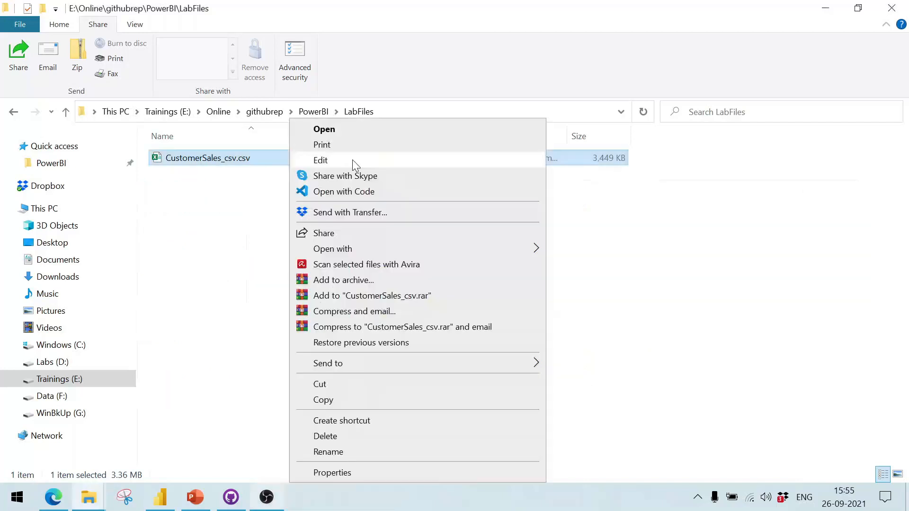
{"action": "left_click", "coordinate": [321, 160]}
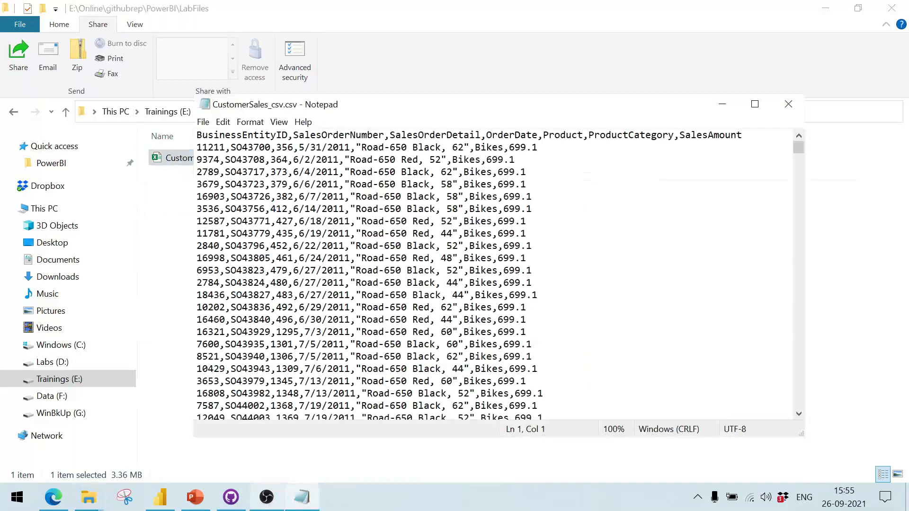
- Inspect the header and the first order date 5/31/2011, then close Notepad
{"action": "left_click", "coordinate": [327, 134]}
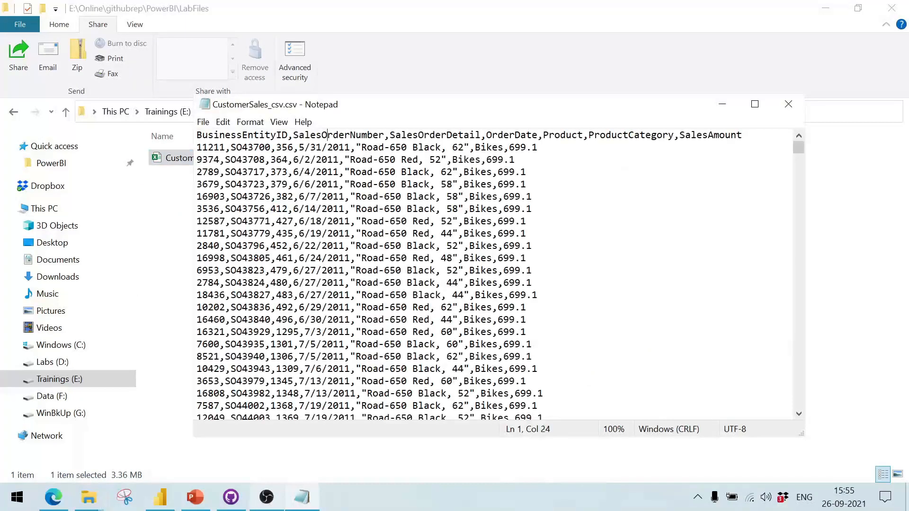
{"action": "left_click", "coordinate": [455, 135]}
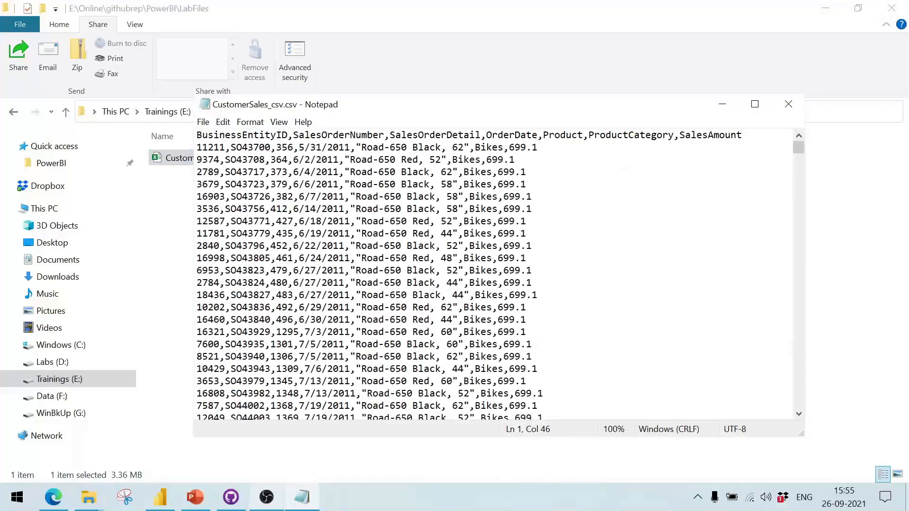
{"action": "double_click", "coordinate": [513, 134]}
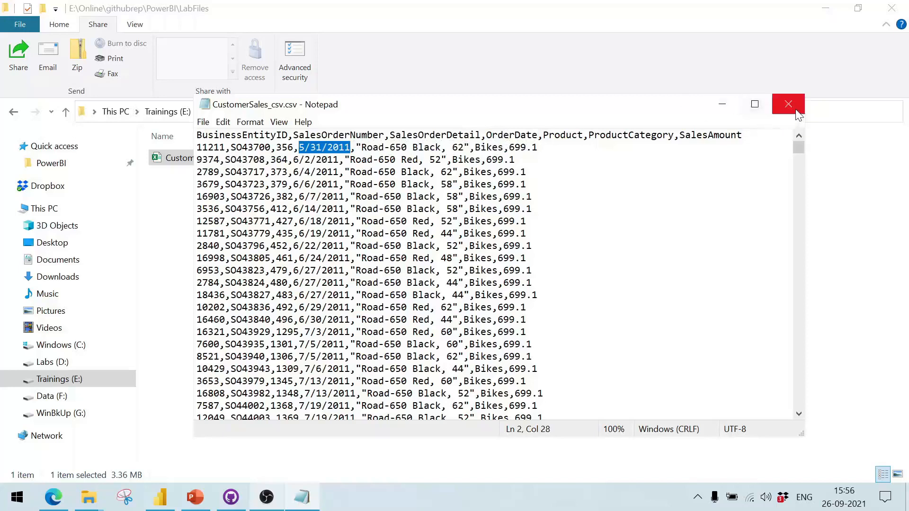
{"action": "left_click", "coordinate": [788, 104]}
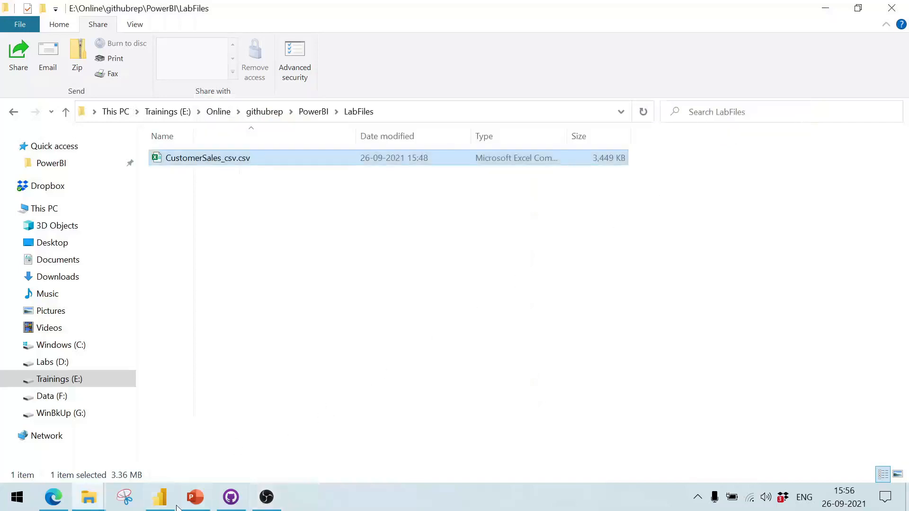
- In Power BI Desktop, choose CustomerSales_csv.csv for a Text/CSV import to show its preview
{"action": "left_click", "coordinate": [159, 497]}
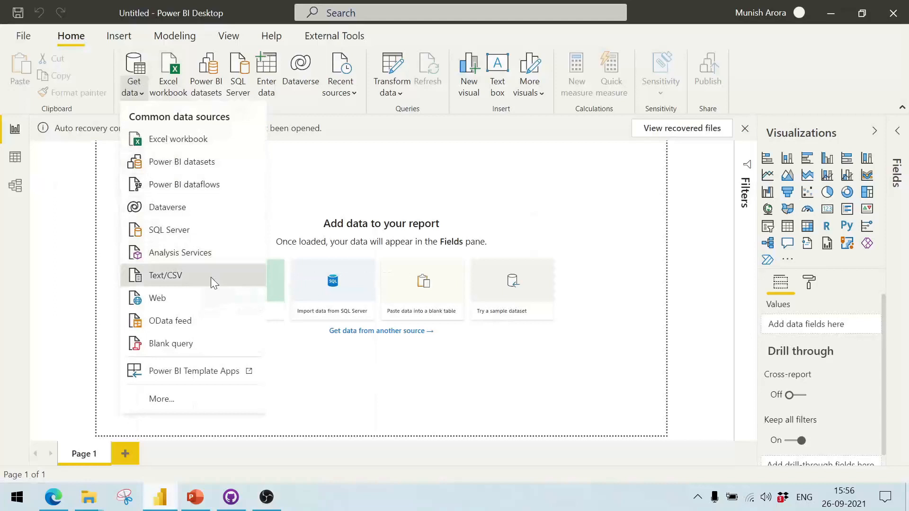
{"action": "left_click", "coordinate": [164, 275]}
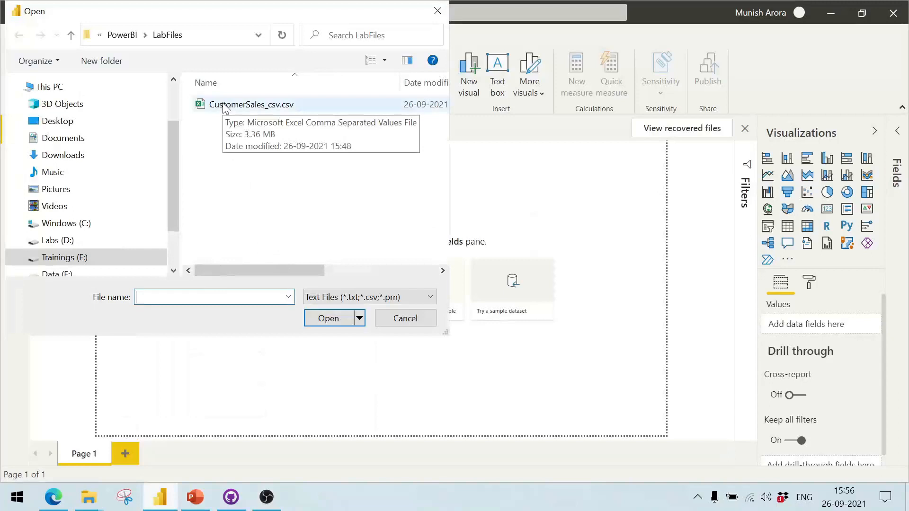
{"action": "left_click", "coordinate": [405, 318]}
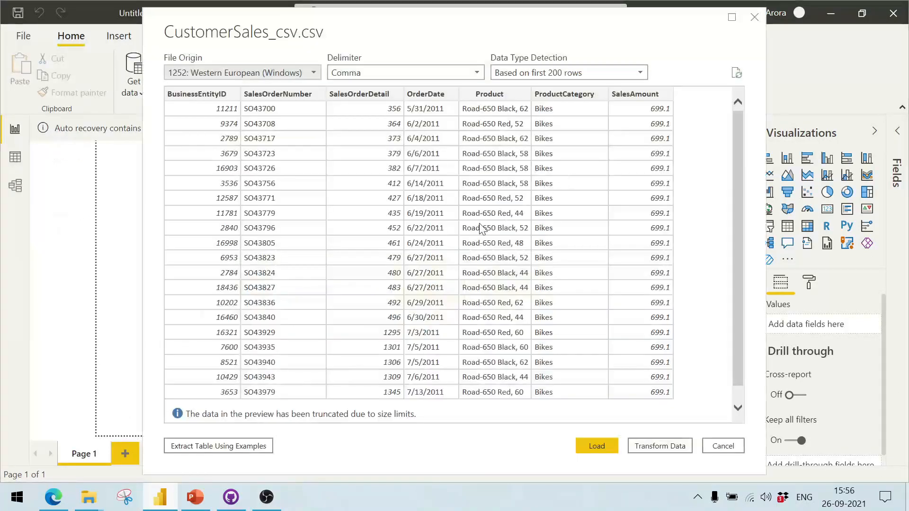
{"action": "mouse_move", "coordinate": [243, 105]}
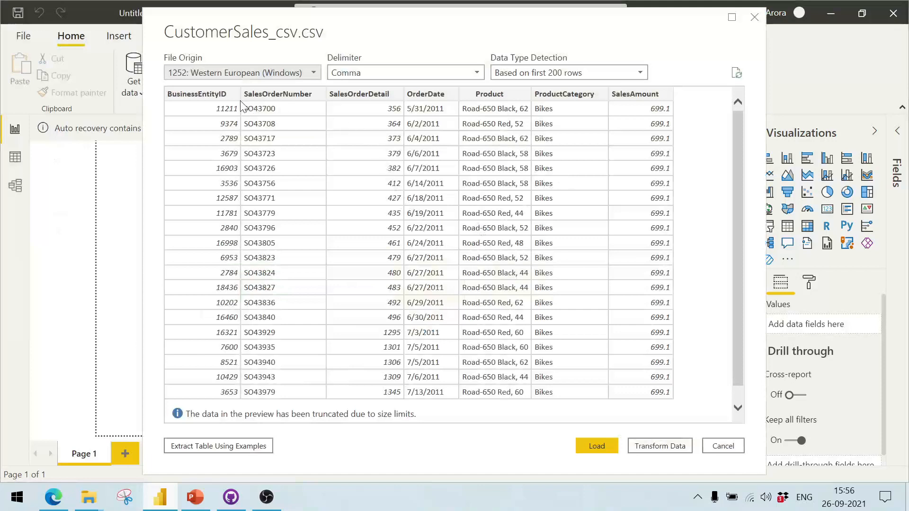
{"action": "mouse_move", "coordinate": [232, 74]}
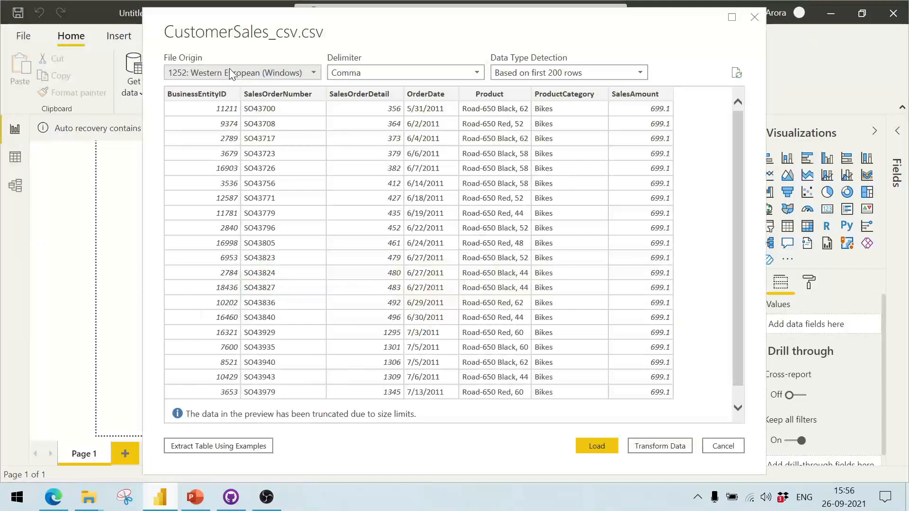
- Keep file origin Western European (Windows) and Comma as the delimiter
{"action": "left_click", "coordinate": [311, 73]}
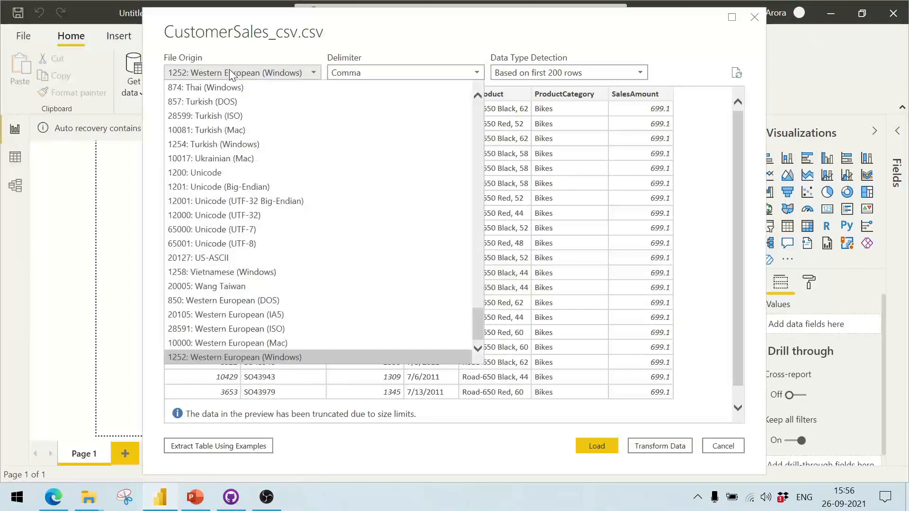
{"action": "left_click", "coordinate": [234, 357]}
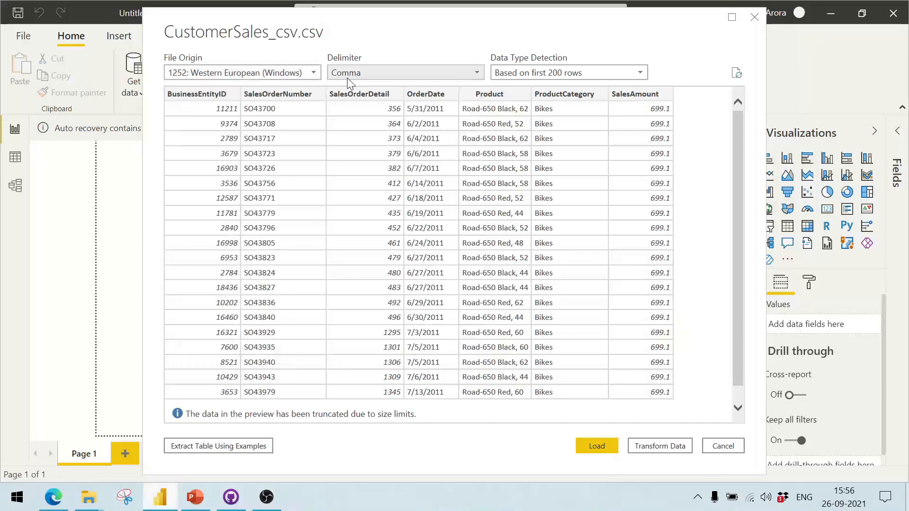
{"action": "left_click", "coordinate": [404, 73]}
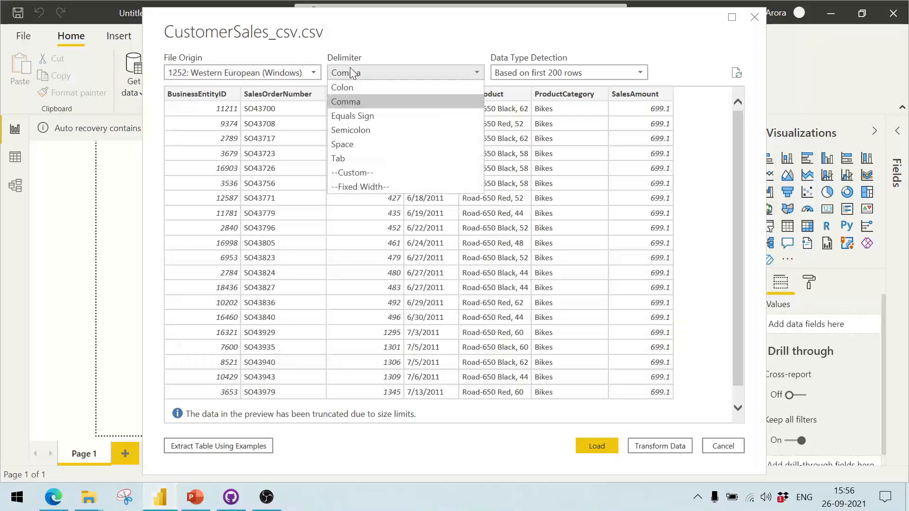
{"action": "mouse_move", "coordinate": [353, 144]}
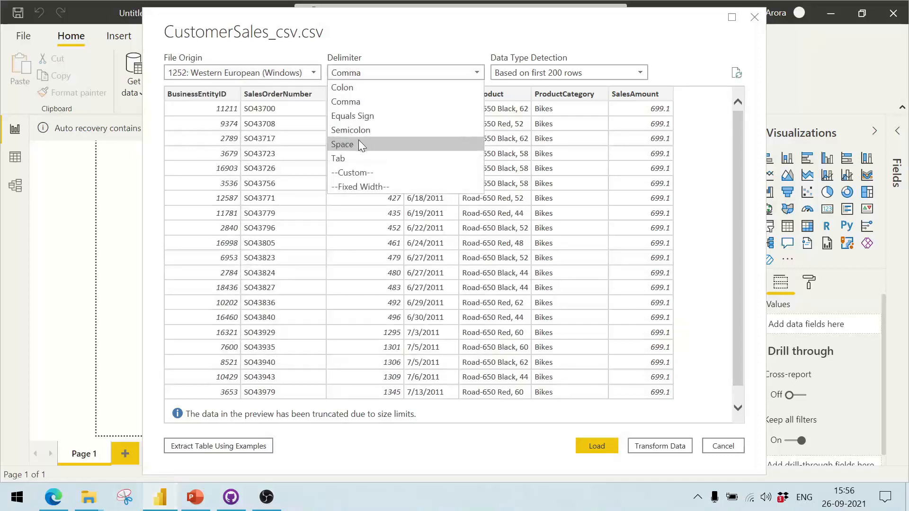
{"action": "mouse_move", "coordinate": [352, 115]}
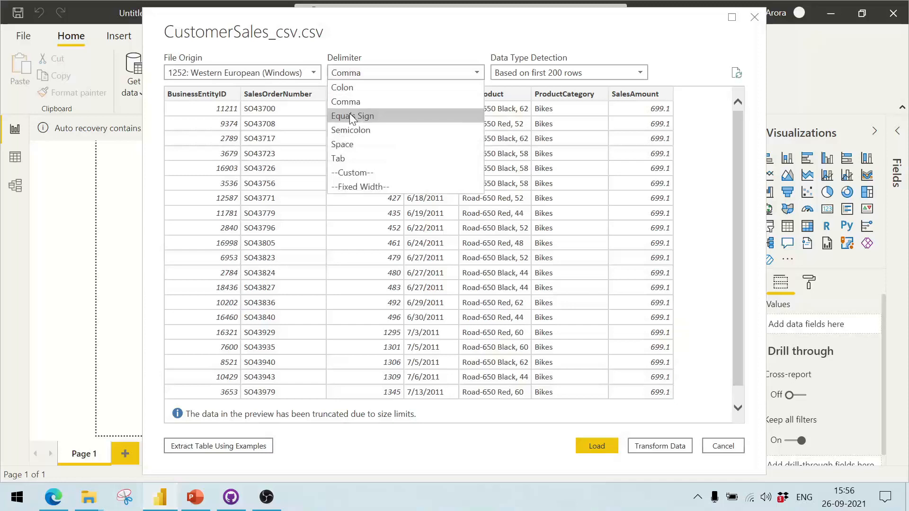
{"action": "mouse_move", "coordinate": [357, 87]}
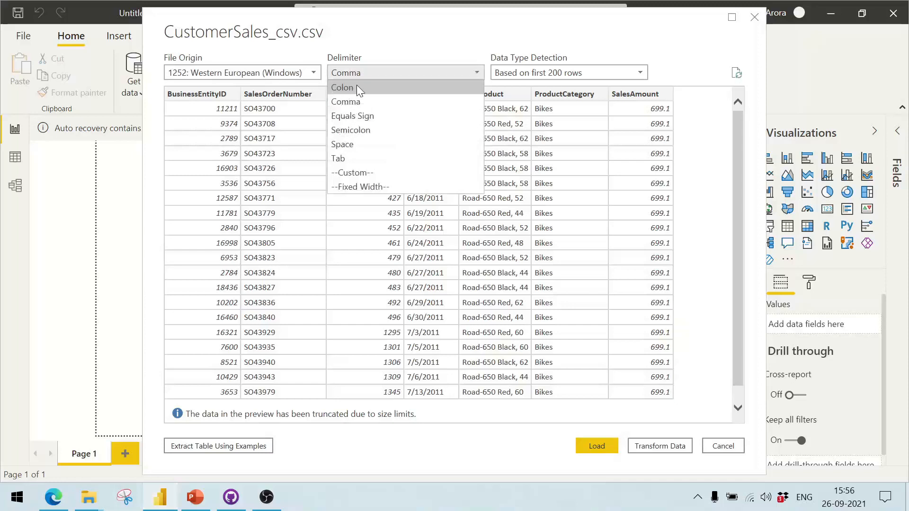
{"action": "mouse_move", "coordinate": [346, 101]}
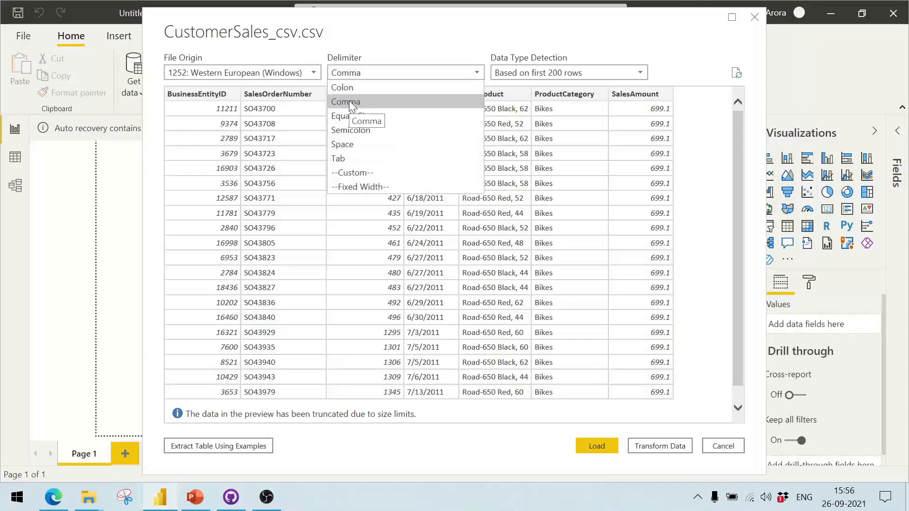
{"action": "left_click", "coordinate": [346, 101]}
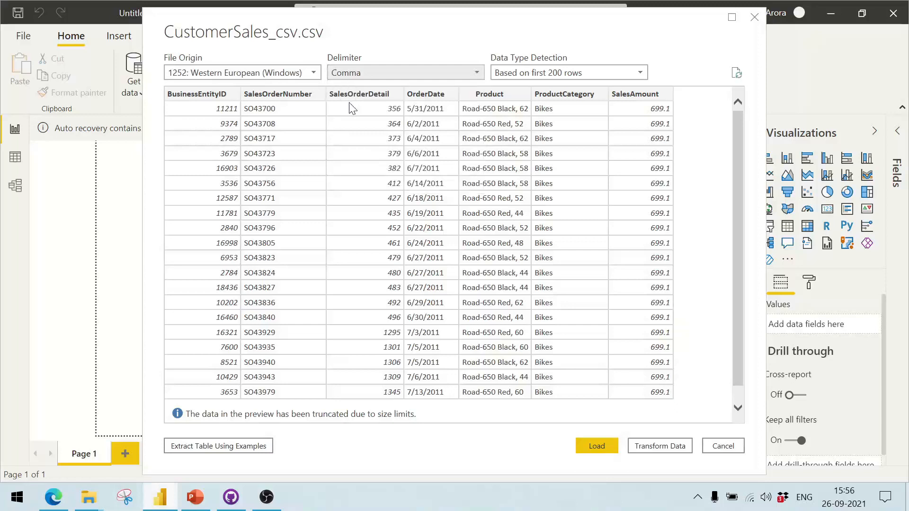
{"action": "mouse_move", "coordinate": [517, 72]}
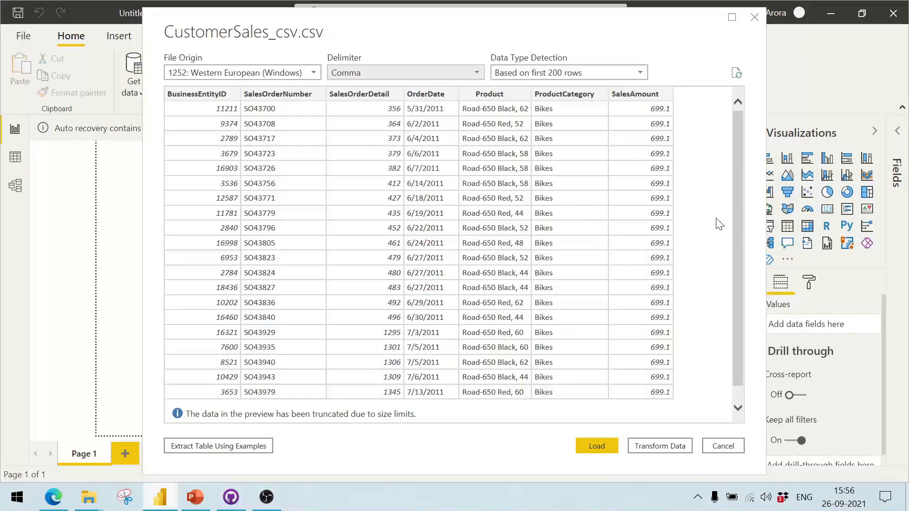
{"action": "mouse_move", "coordinate": [578, 115]}
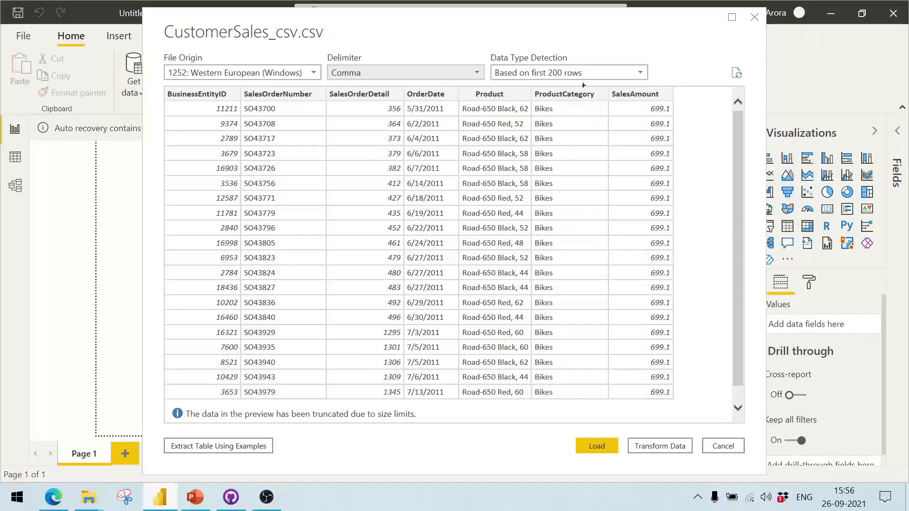
{"action": "mouse_move", "coordinate": [625, 88]}
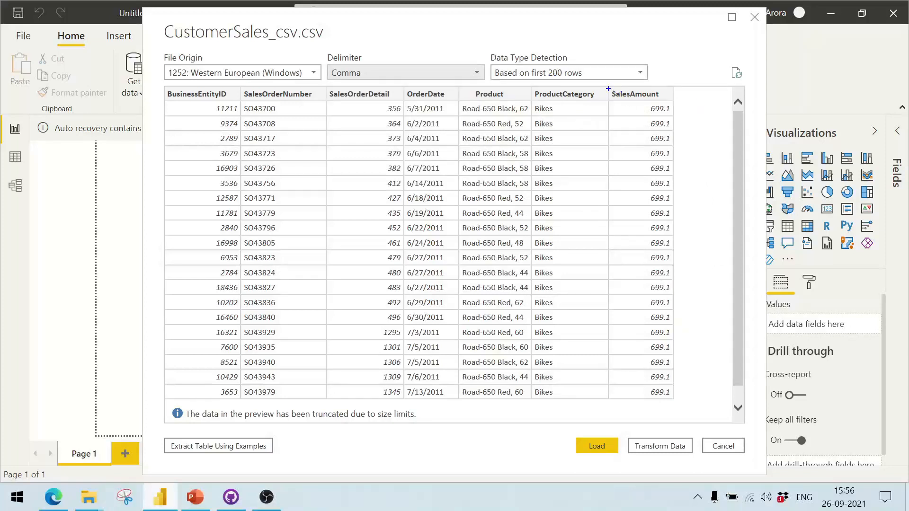
- Review SalesAmount and keep data type detection based on the first 200 rows
{"action": "left_click", "coordinate": [635, 93]}
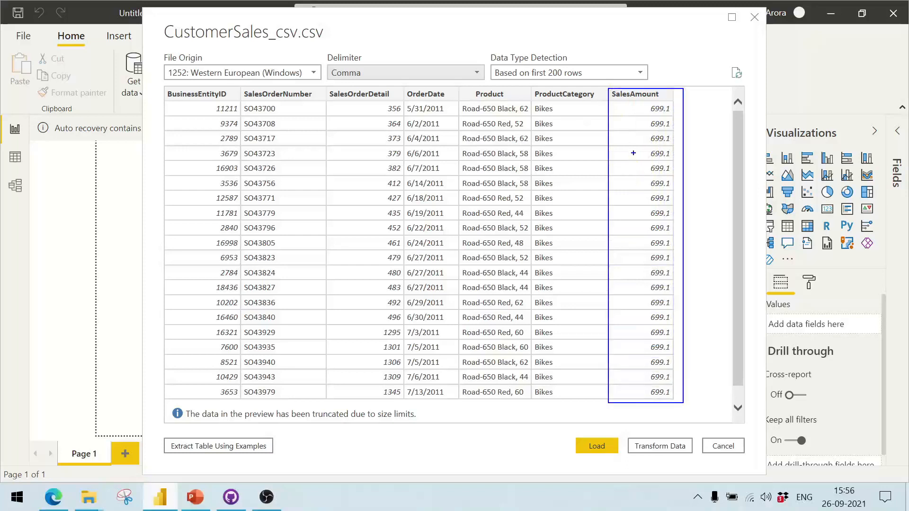
{"action": "mouse_move", "coordinate": [651, 257]}
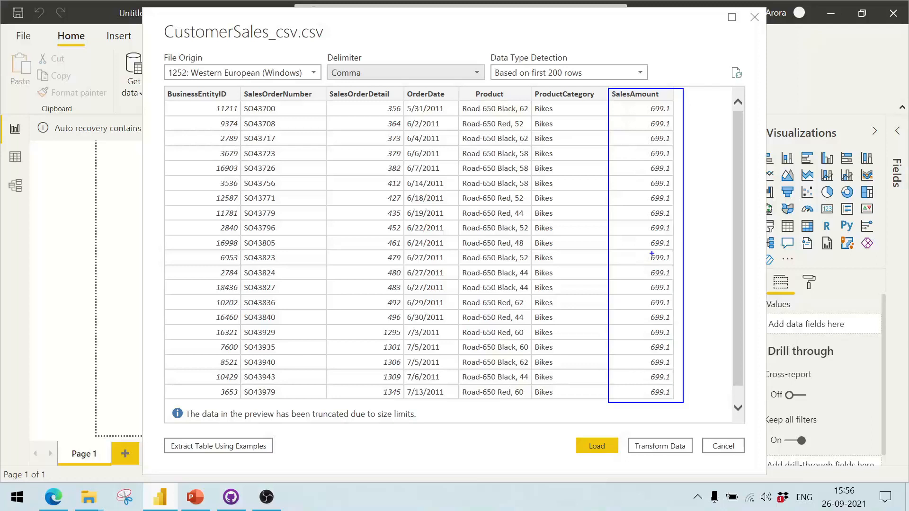
{"action": "mouse_move", "coordinate": [651, 254]}
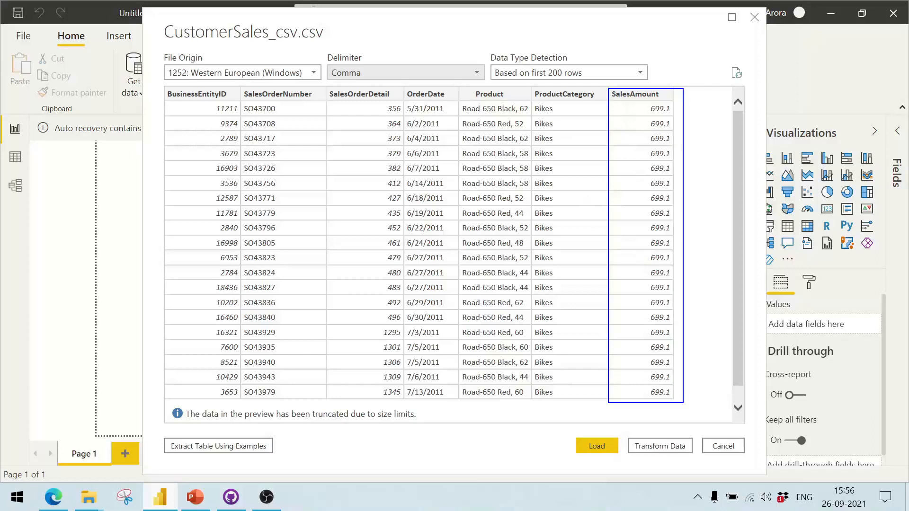
{"action": "mouse_move", "coordinate": [530, 318]}
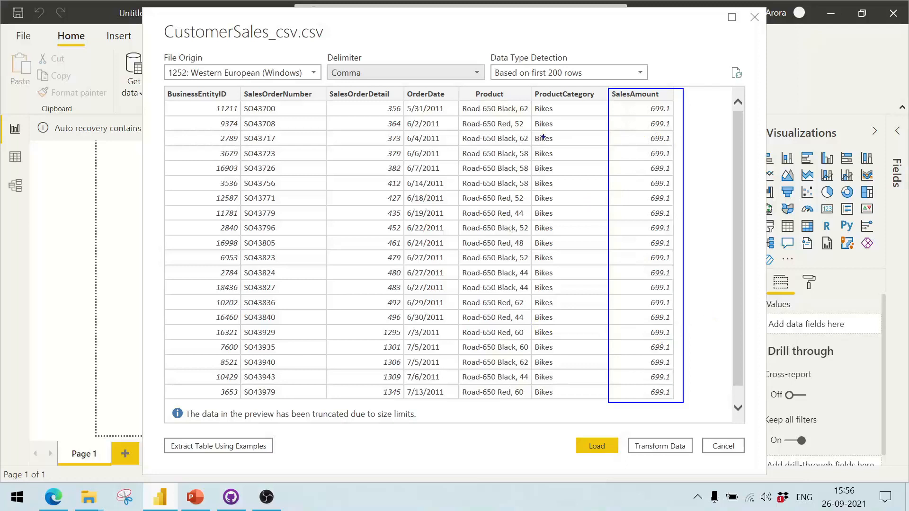
{"action": "mouse_move", "coordinate": [568, 72]}
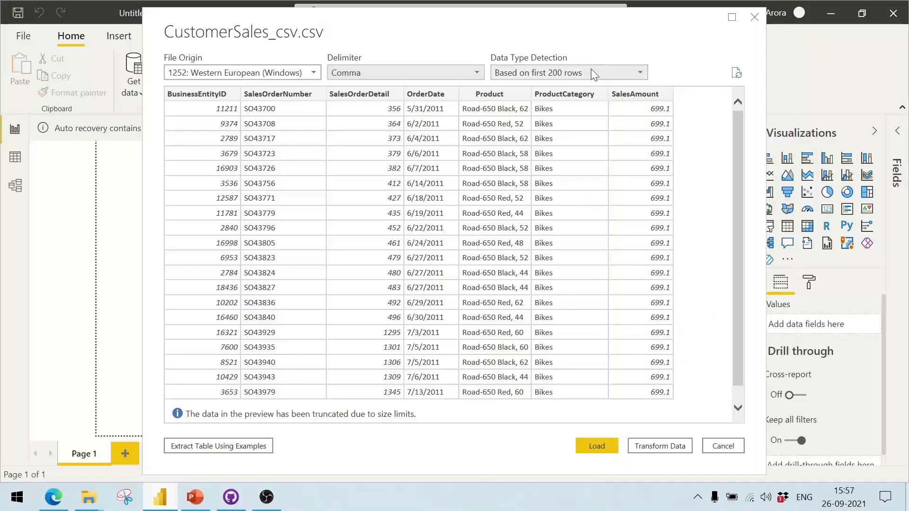
{"action": "left_click", "coordinate": [637, 72]}
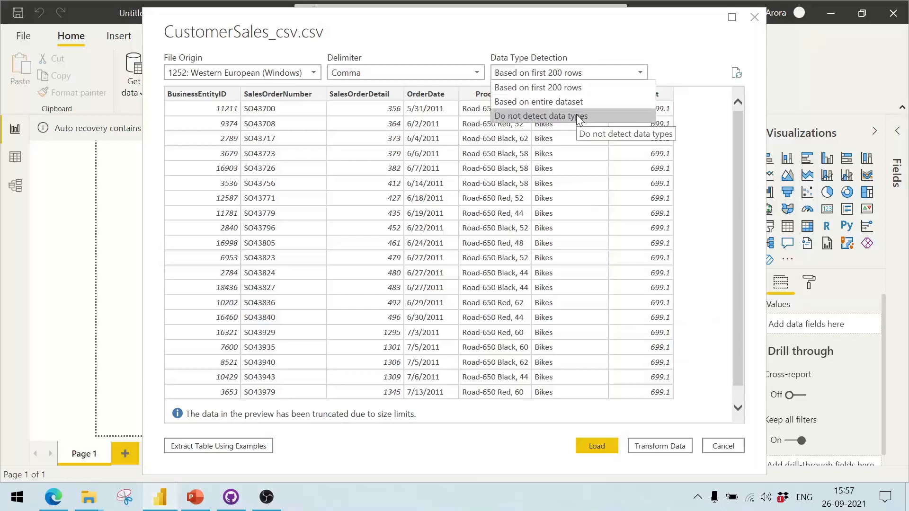
{"action": "mouse_move", "coordinate": [551, 101]}
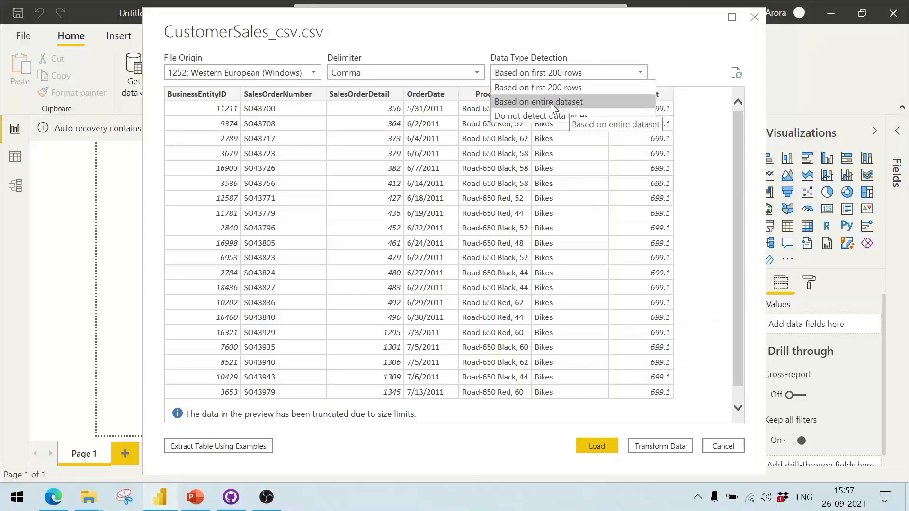
{"action": "mouse_move", "coordinate": [585, 107]}
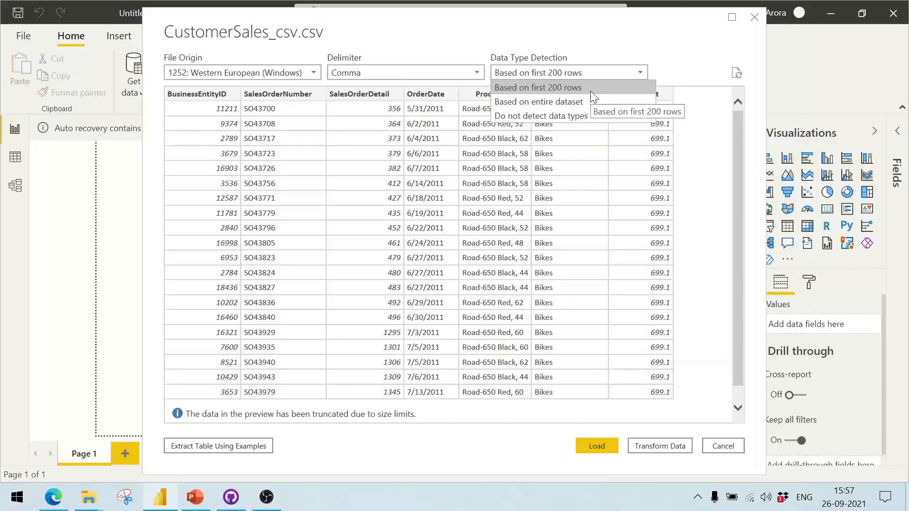
{"action": "left_click", "coordinate": [537, 87]}
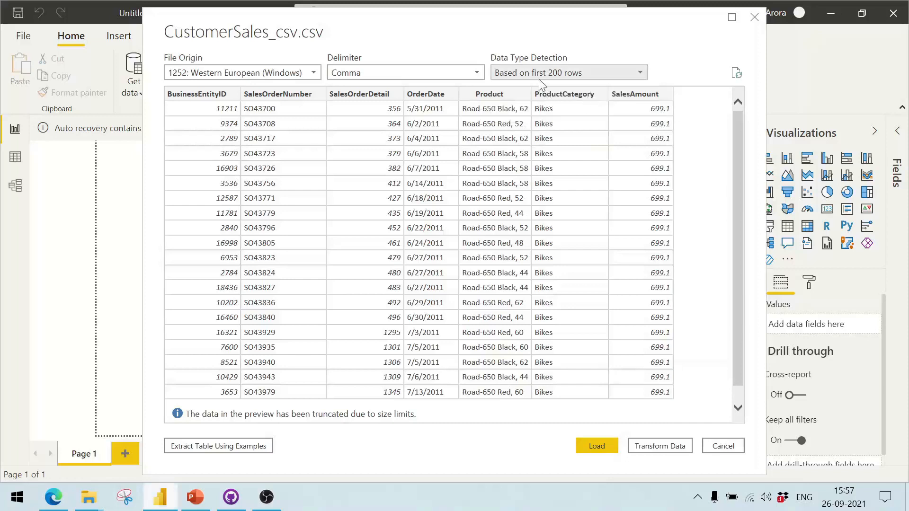
{"action": "mouse_move", "coordinate": [585, 288]}
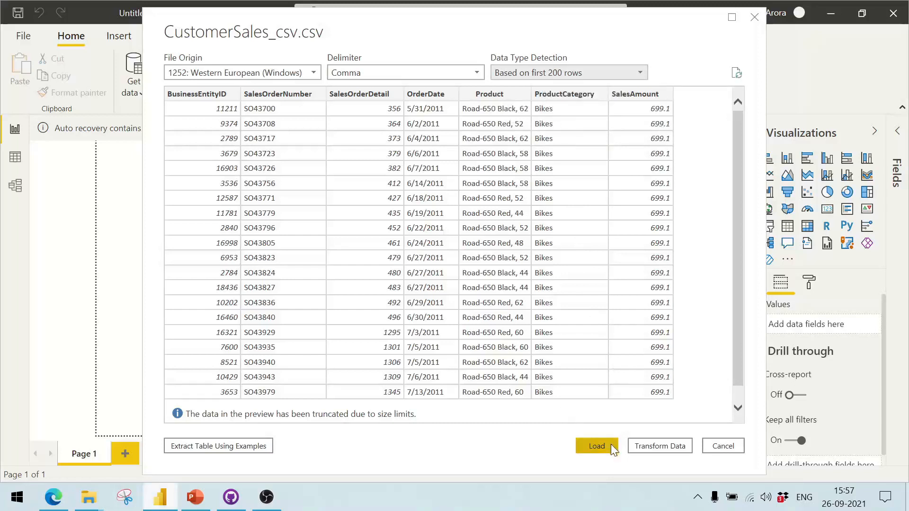
{"action": "mouse_move", "coordinate": [606, 450]}
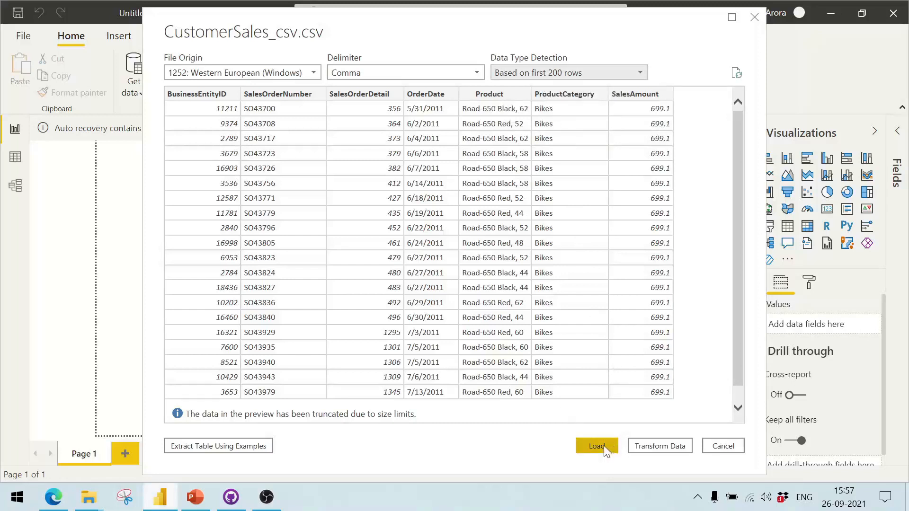
- Load the CSV into the model and expand CustomerSales_csv to list its seven fields
{"action": "left_click", "coordinate": [596, 446]}
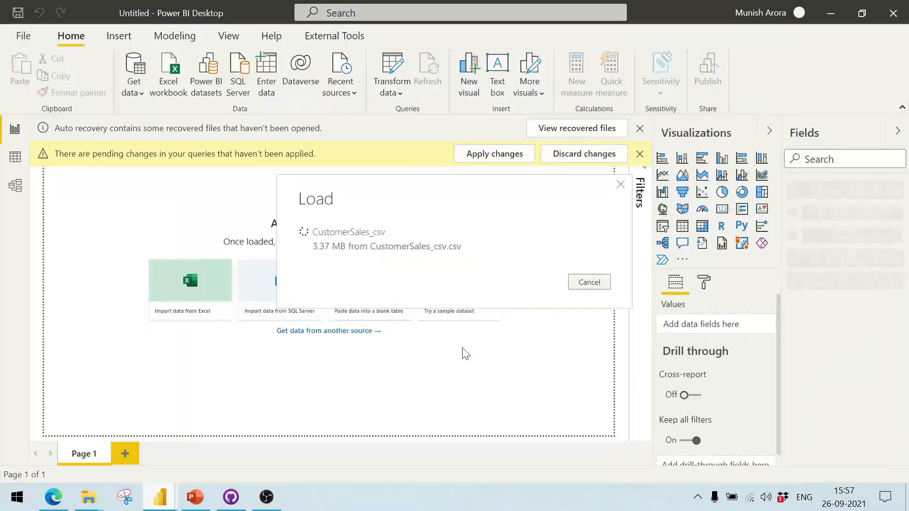
{"action": "left_click", "coordinate": [640, 154]}
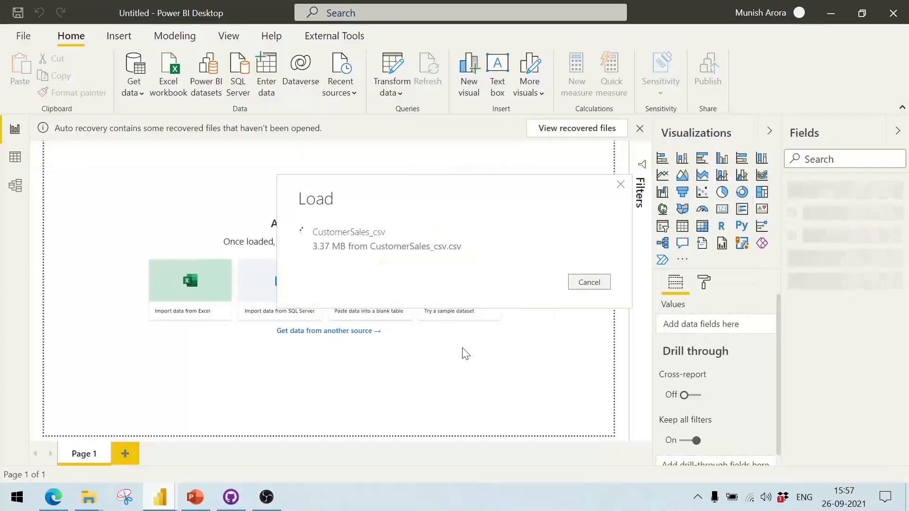
{"action": "left_click", "coordinate": [588, 282]}
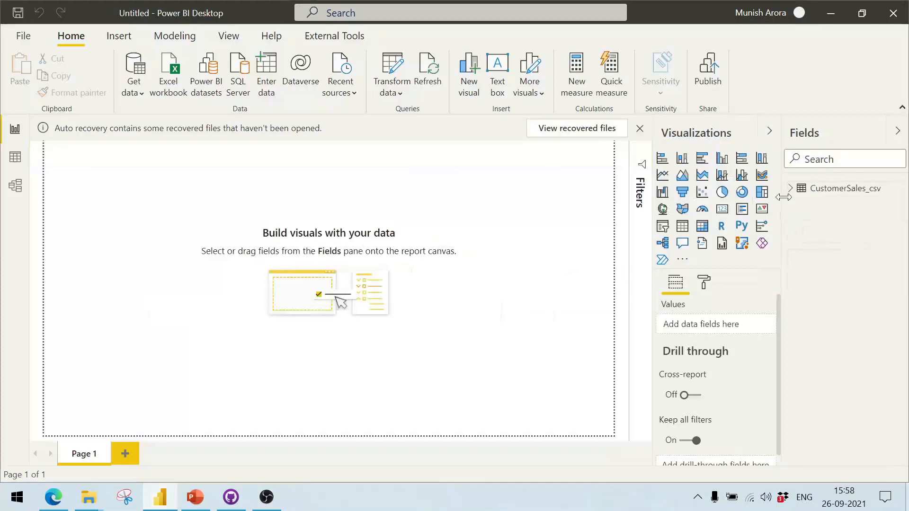
{"action": "left_click", "coordinate": [802, 188]}
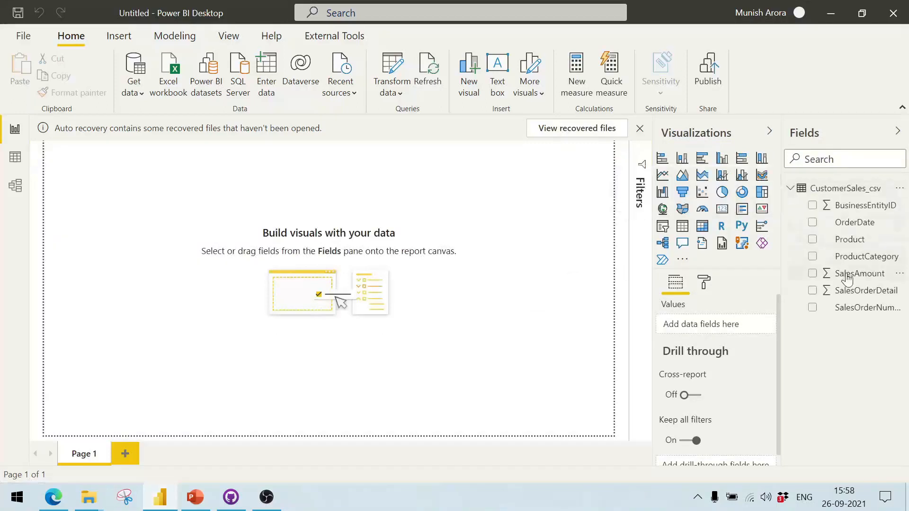
{"action": "mouse_move", "coordinate": [576, 224]}
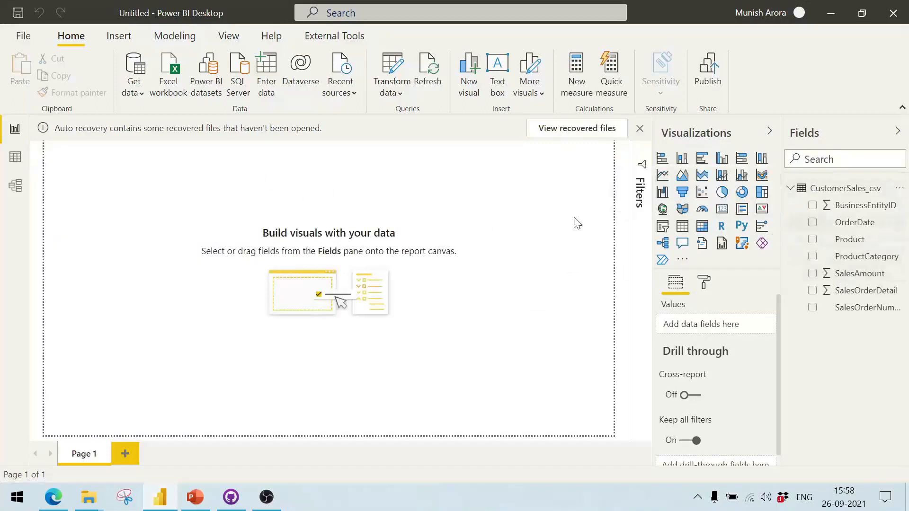
- Dismiss the auto recovery notice, removing recovered files, and switch to the Data view
{"action": "left_click", "coordinate": [639, 128]}
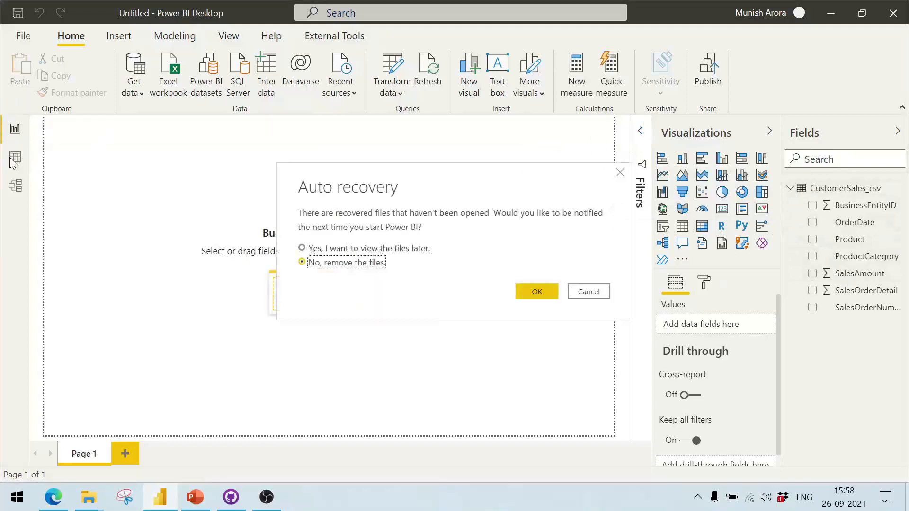
{"action": "left_click", "coordinate": [536, 291]}
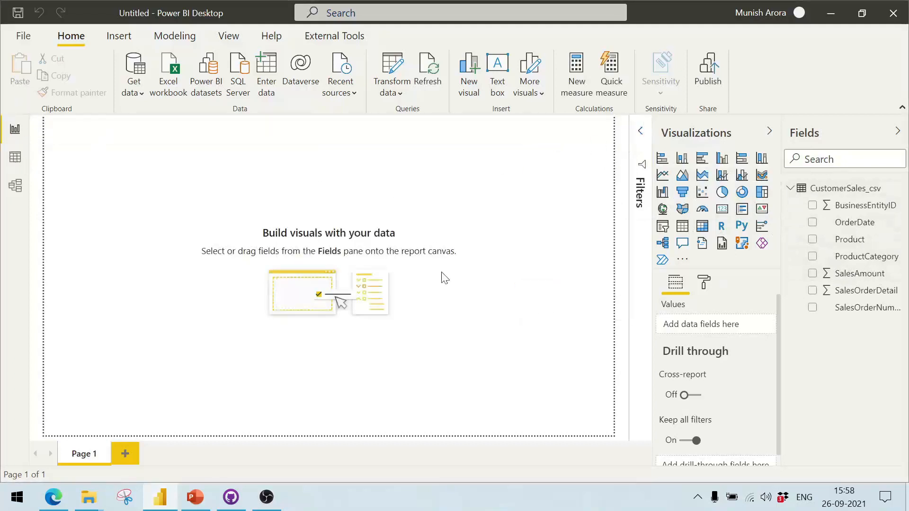
{"action": "left_click", "coordinate": [14, 156]}
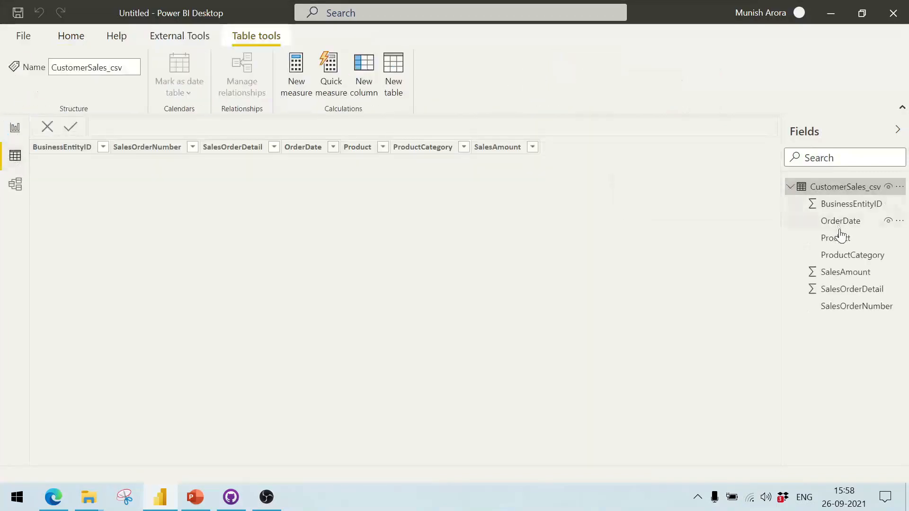
- Confirm OrderDate is typed as Text, then open the query in Power Query Editor via Transform data
{"action": "left_click", "coordinate": [840, 221]}
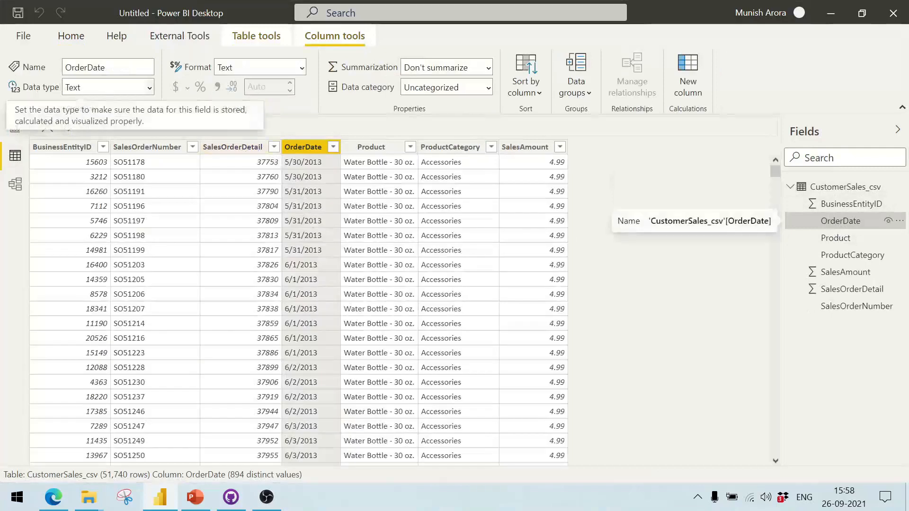
{"action": "double_click", "coordinate": [303, 147]}
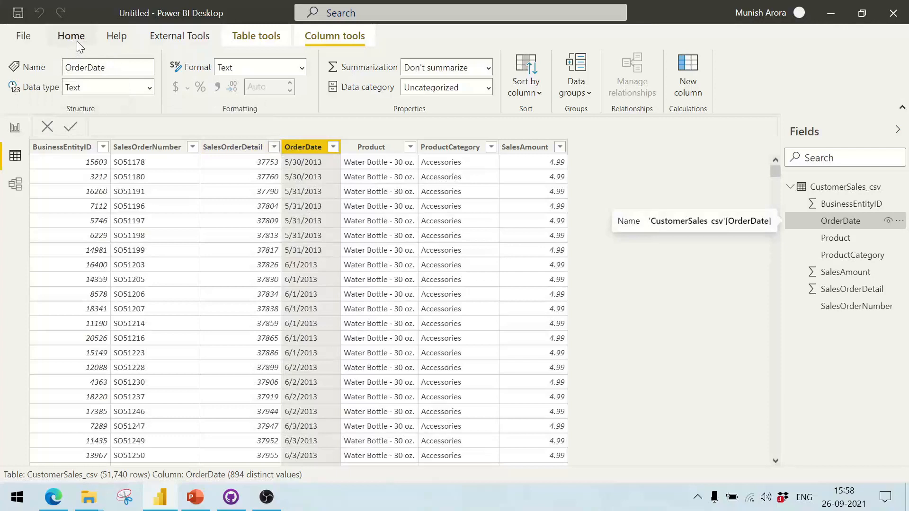
{"action": "mouse_move", "coordinate": [198, 129]}
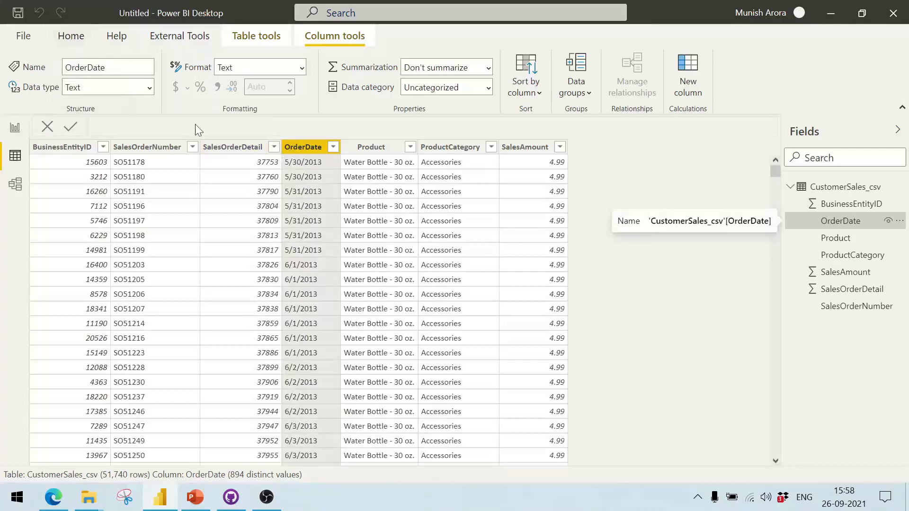
{"action": "mouse_move", "coordinate": [243, 146]}
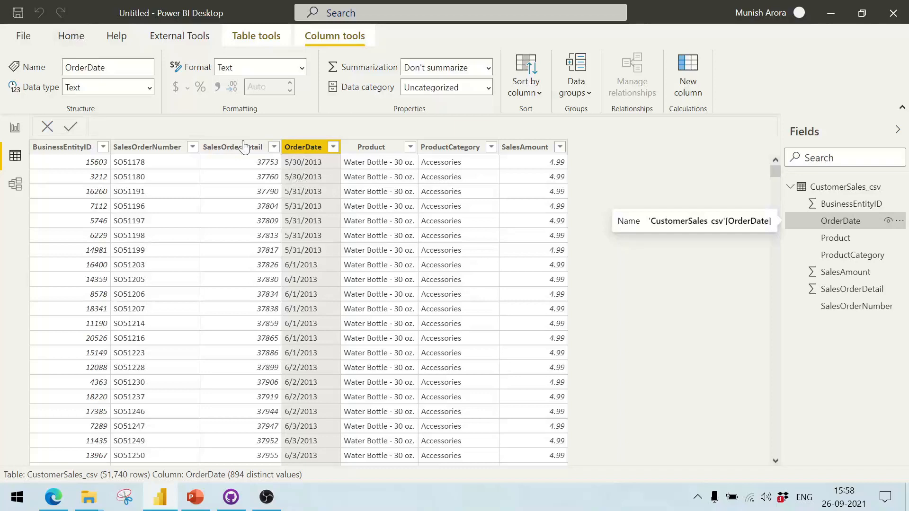
{"action": "mouse_move", "coordinate": [71, 36]}
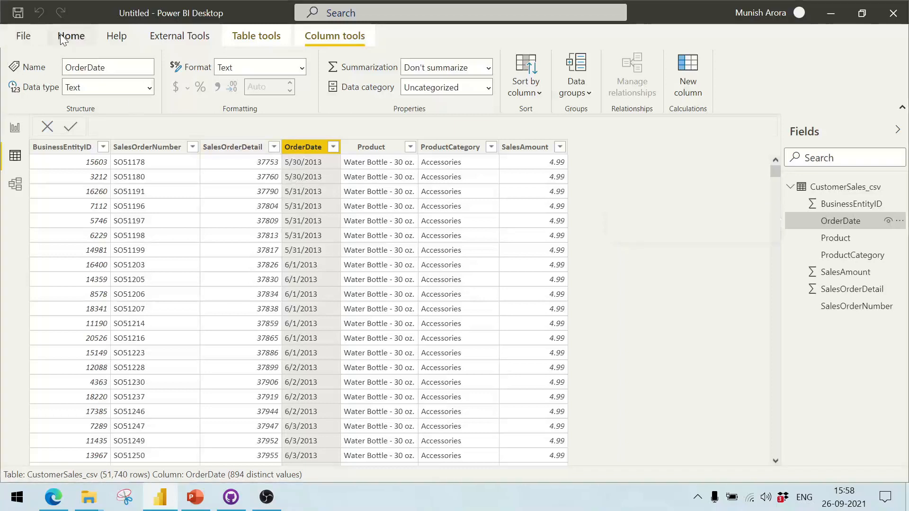
{"action": "left_click", "coordinate": [71, 35]}
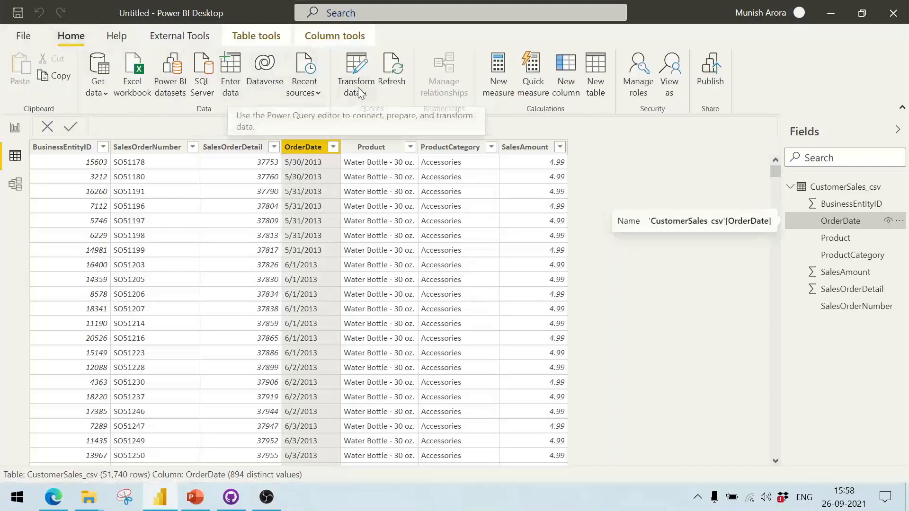
{"action": "left_click", "coordinate": [355, 95]}
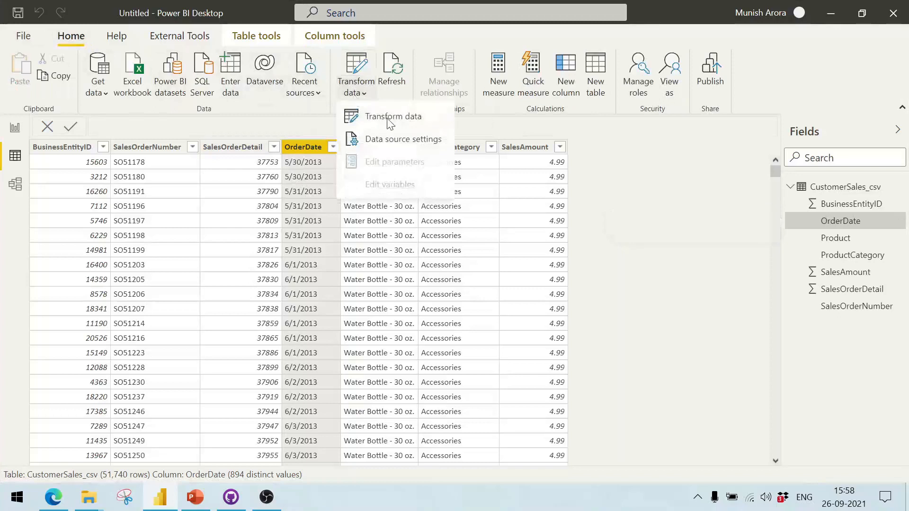
{"action": "mouse_move", "coordinate": [392, 119]}
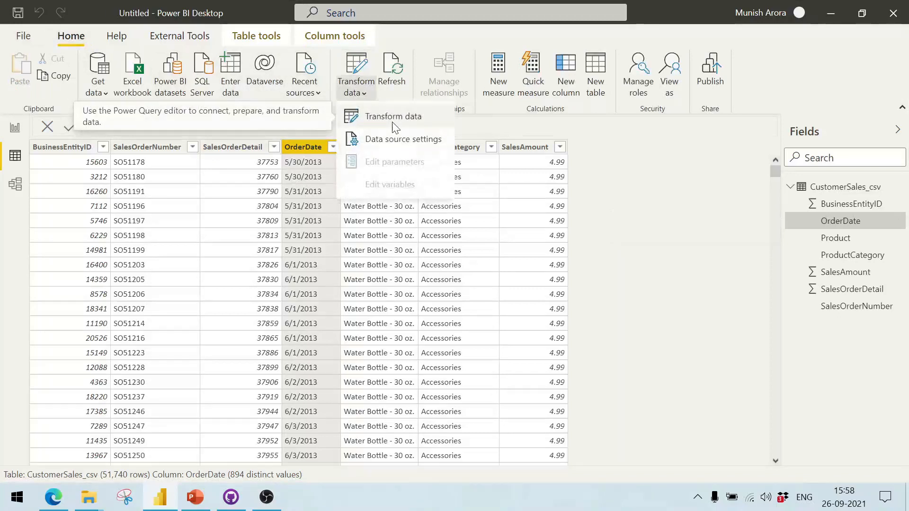
{"action": "mouse_move", "coordinate": [394, 116]}
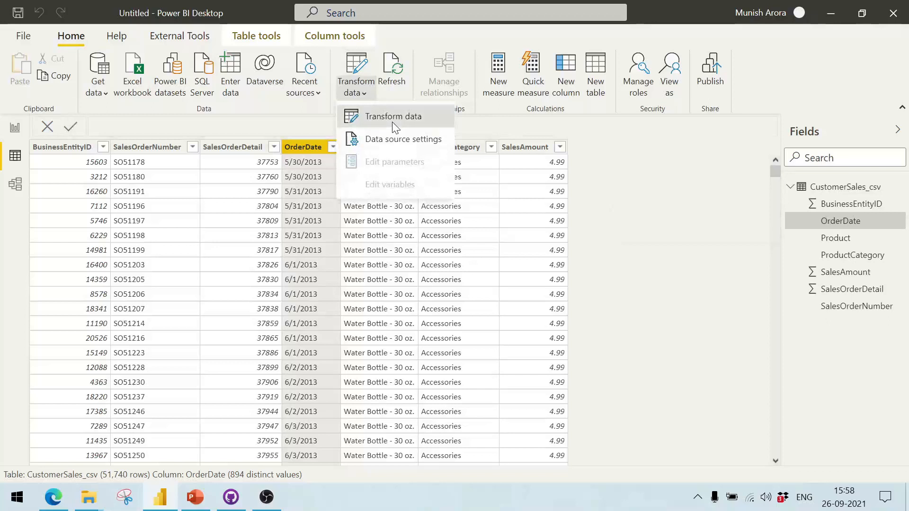
{"action": "left_click", "coordinate": [393, 115]}
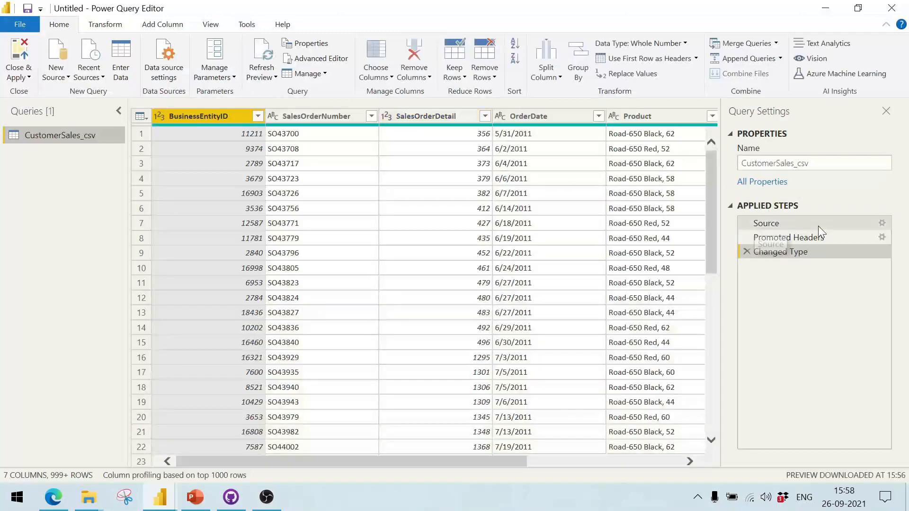
{"action": "mouse_move", "coordinate": [804, 236]}
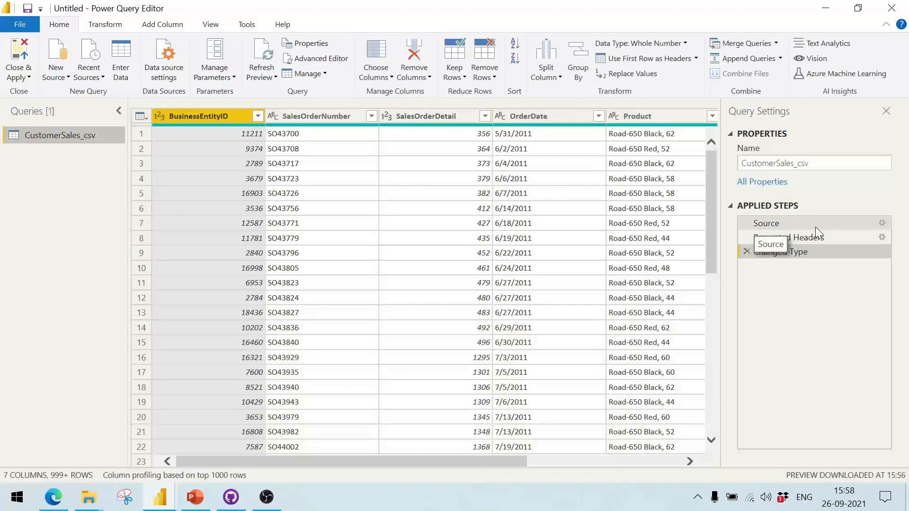
- Review the Source step settings, then step through Source, Promoted Headers and Changed Type
{"action": "left_click", "coordinate": [765, 222]}
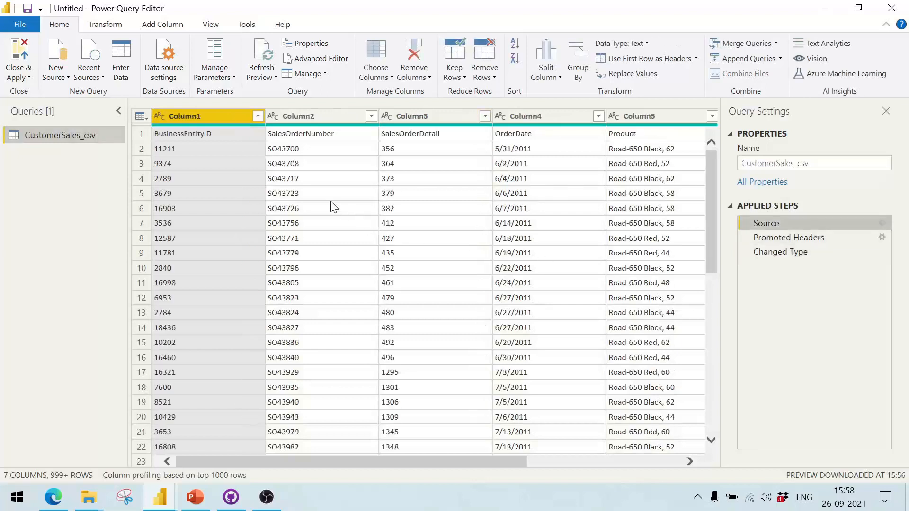
{"action": "mouse_move", "coordinate": [74, 147]}
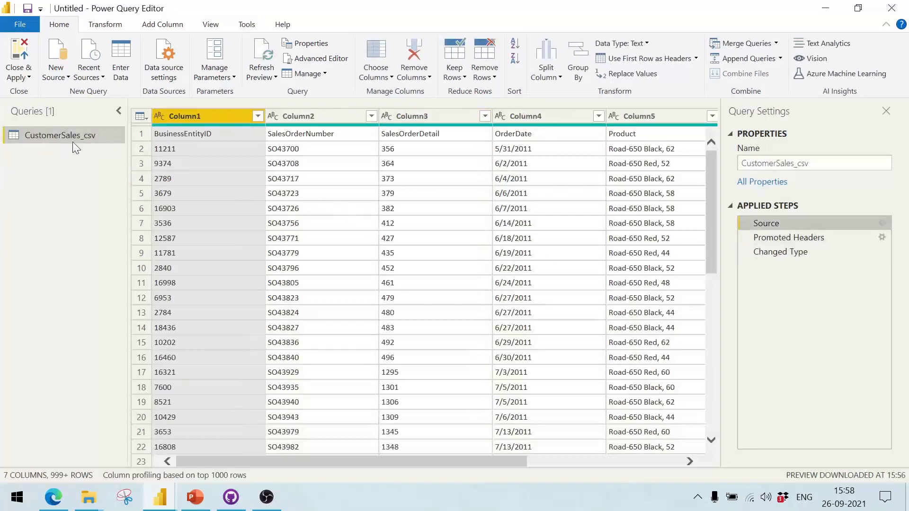
{"action": "mouse_move", "coordinate": [81, 145]}
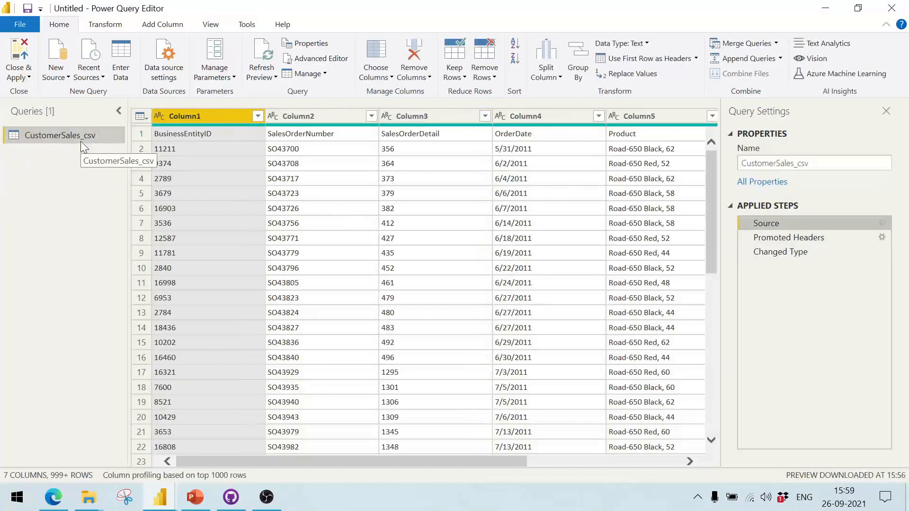
{"action": "mouse_move", "coordinate": [808, 200]}
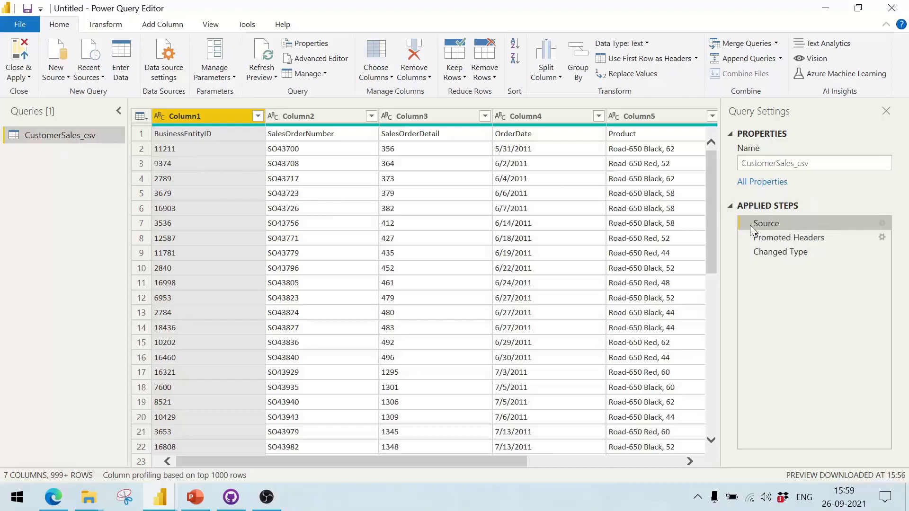
{"action": "mouse_move", "coordinate": [879, 223]}
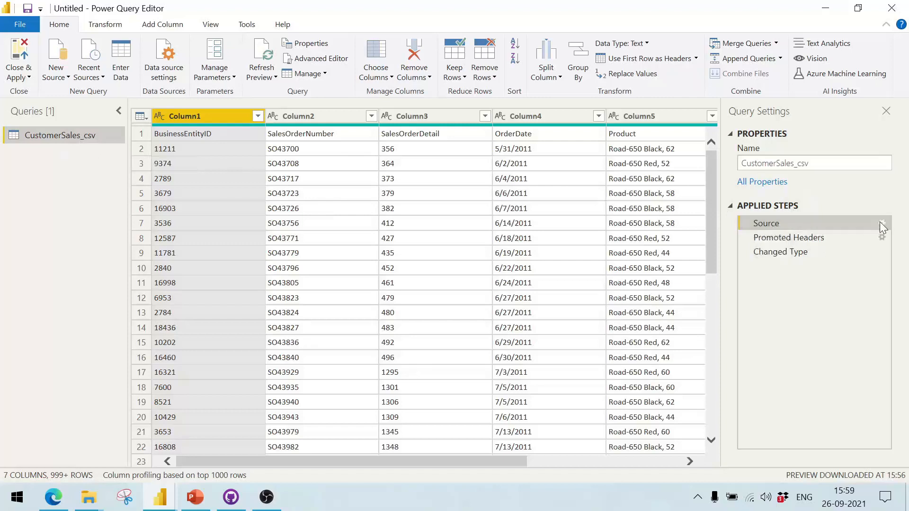
{"action": "mouse_move", "coordinate": [653, 235]}
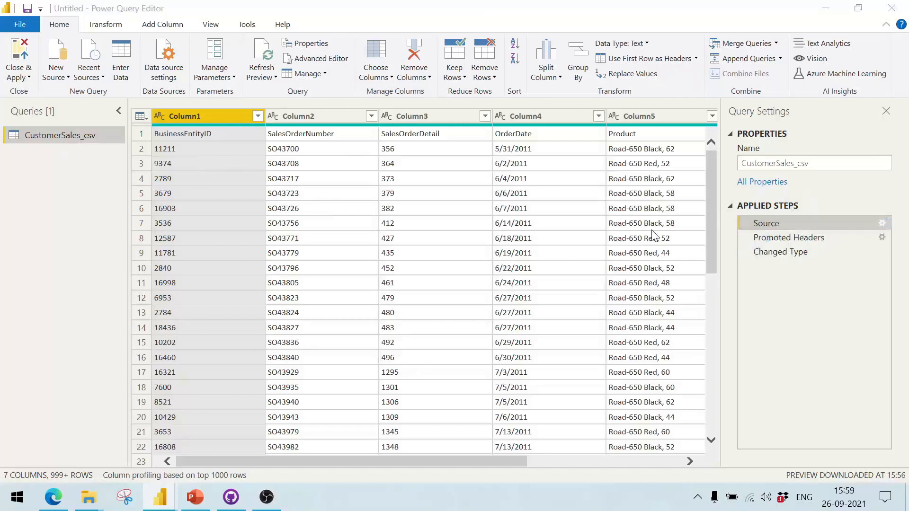
{"action": "left_click", "coordinate": [881, 222]}
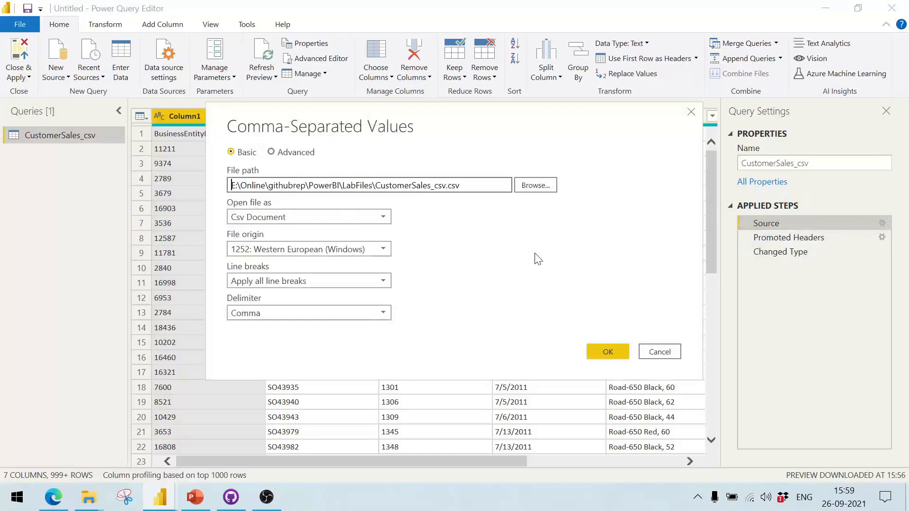
{"action": "mouse_move", "coordinate": [366, 242]}
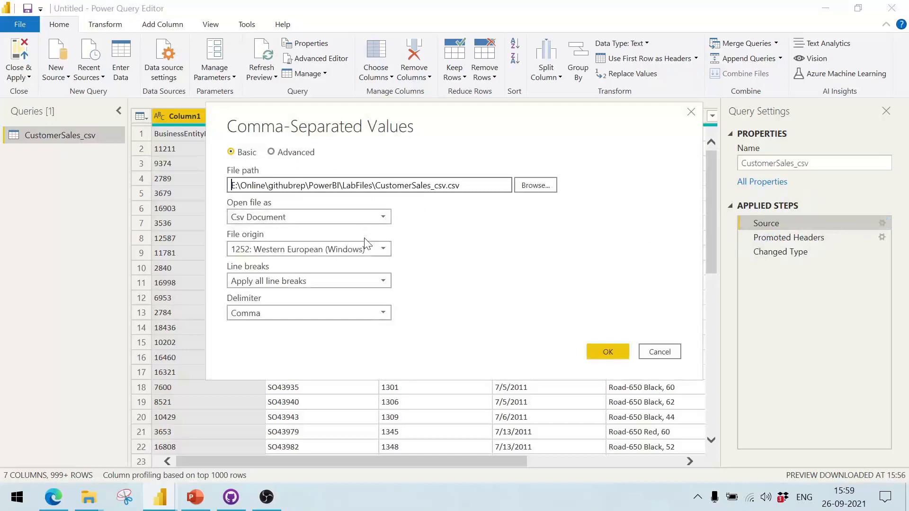
{"action": "mouse_move", "coordinate": [658, 353]}
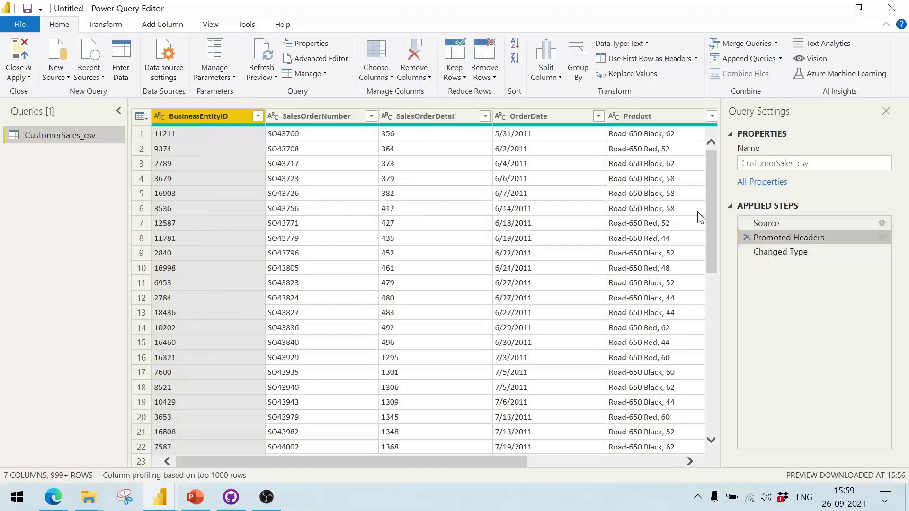
{"action": "left_click", "coordinate": [747, 238]}
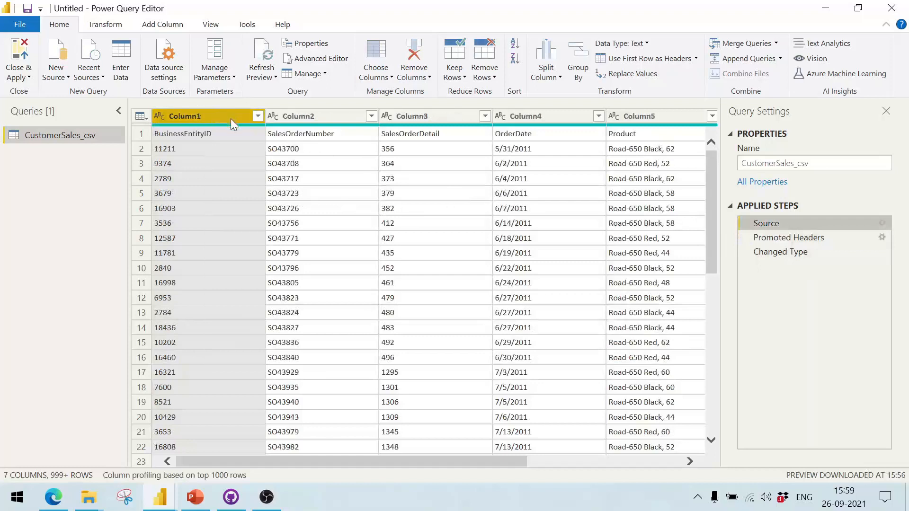
{"action": "mouse_move", "coordinate": [481, 130]}
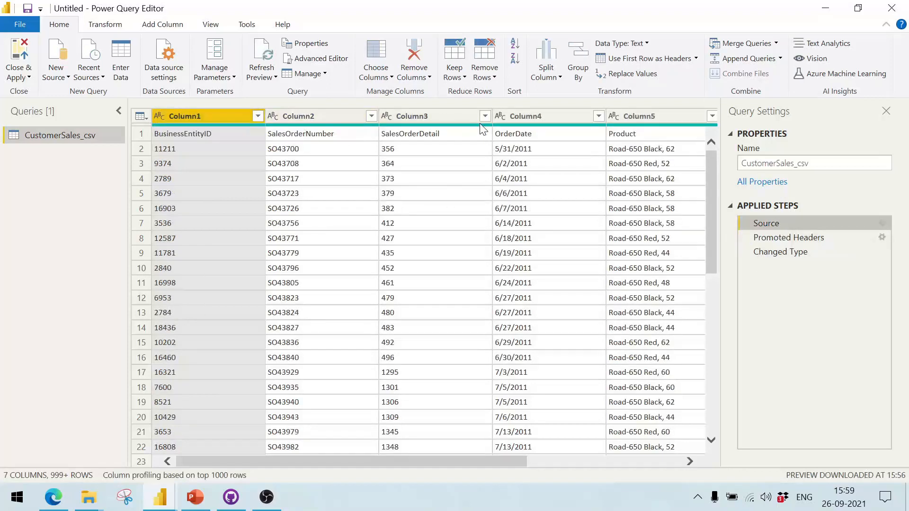
{"action": "left_click", "coordinate": [788, 237]}
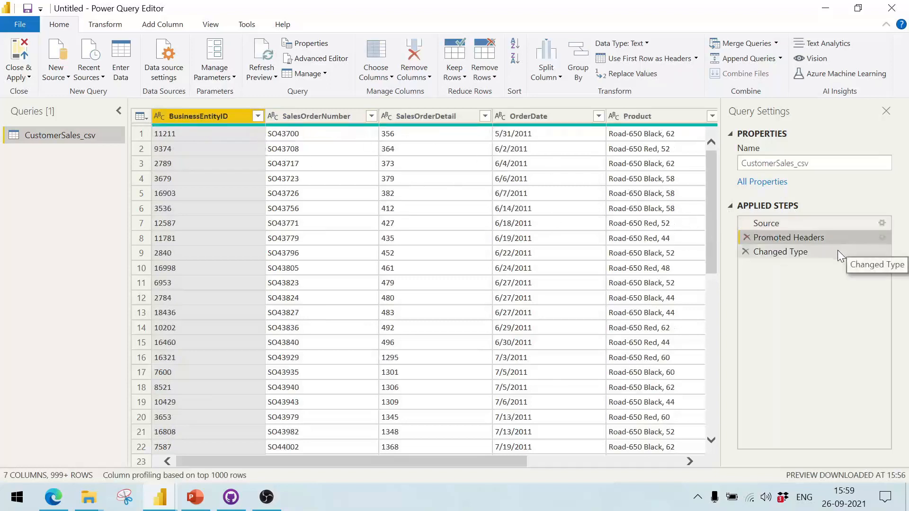
{"action": "left_click", "coordinate": [779, 251]}
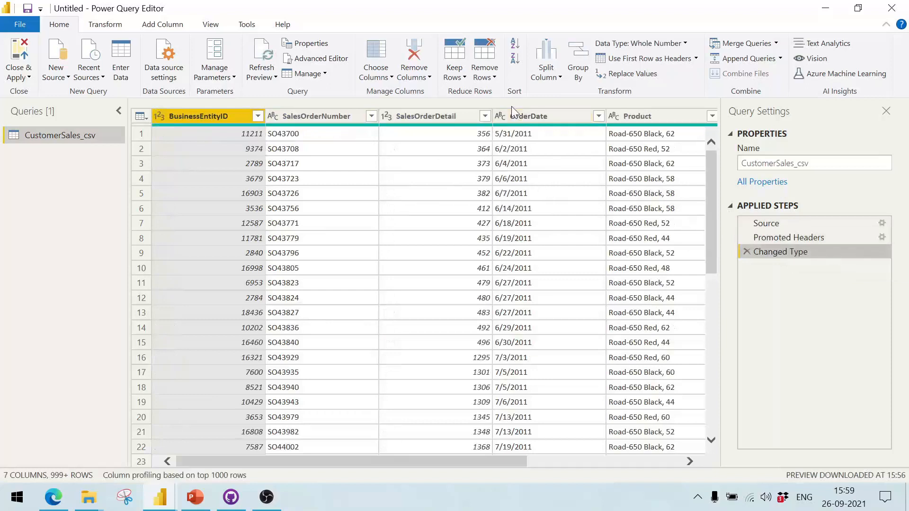
{"action": "mouse_move", "coordinate": [526, 144]}
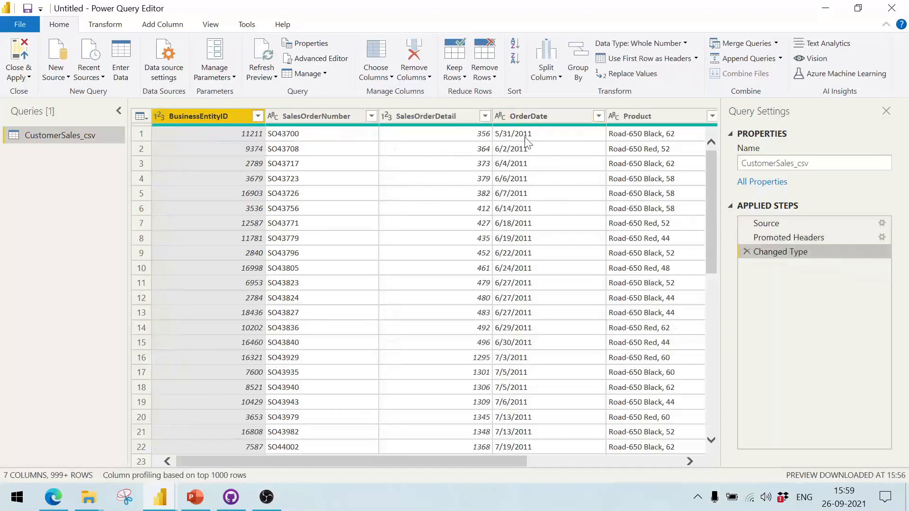
{"action": "mouse_move", "coordinate": [541, 158]}
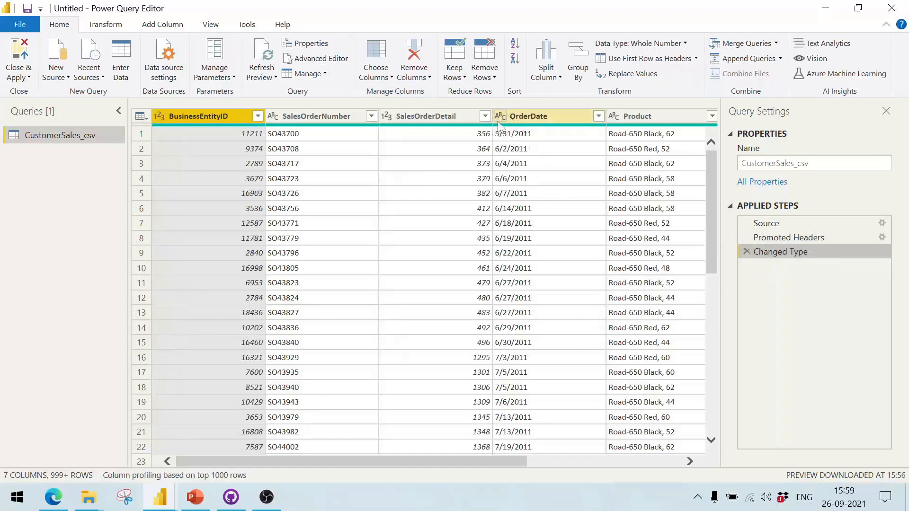
- Convert OrderDate to Date replacing the current conversion and inspect the 6/14/2011 parse error
{"action": "left_click", "coordinate": [498, 116]}
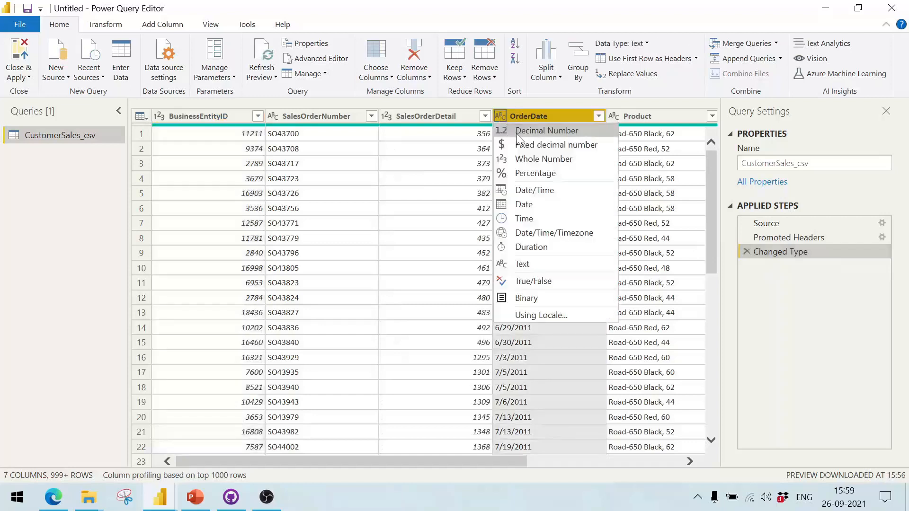
{"action": "left_click", "coordinate": [524, 205]}
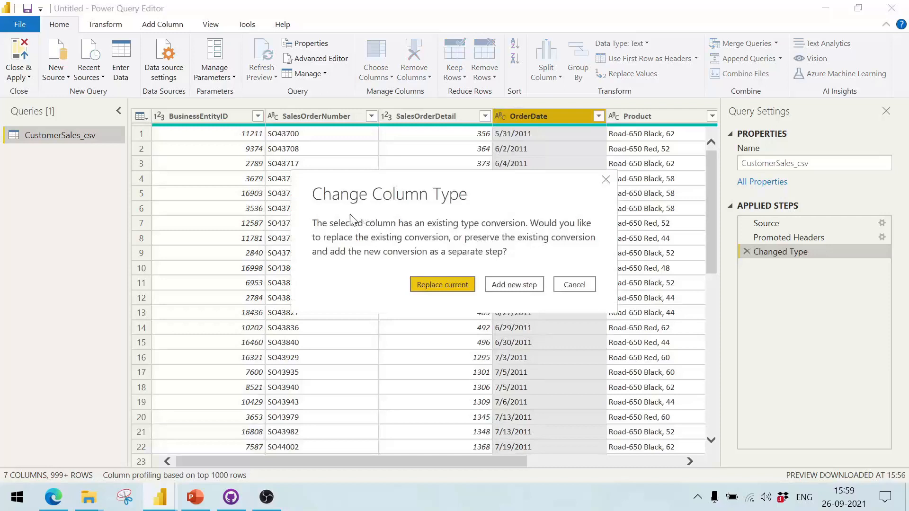
{"action": "mouse_move", "coordinate": [548, 219]}
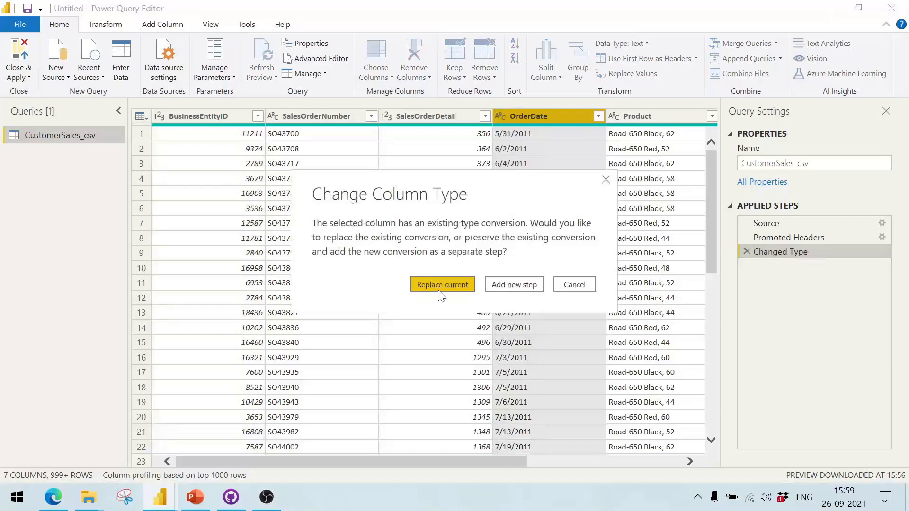
{"action": "left_click", "coordinate": [442, 285]}
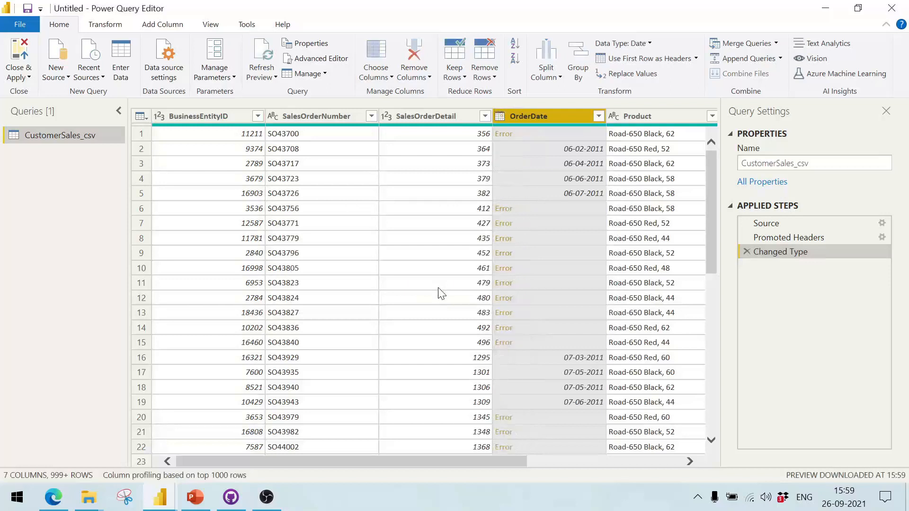
{"action": "mouse_move", "coordinate": [587, 215]}
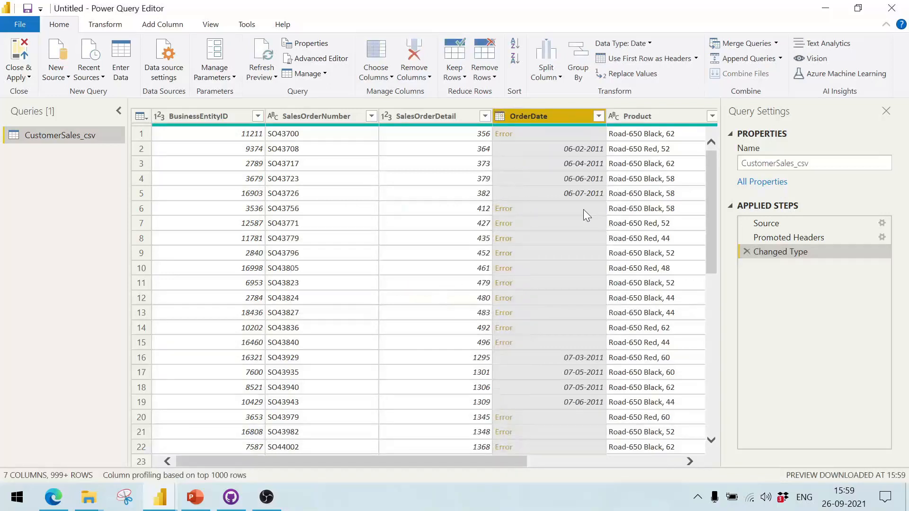
{"action": "left_click", "coordinate": [502, 209]}
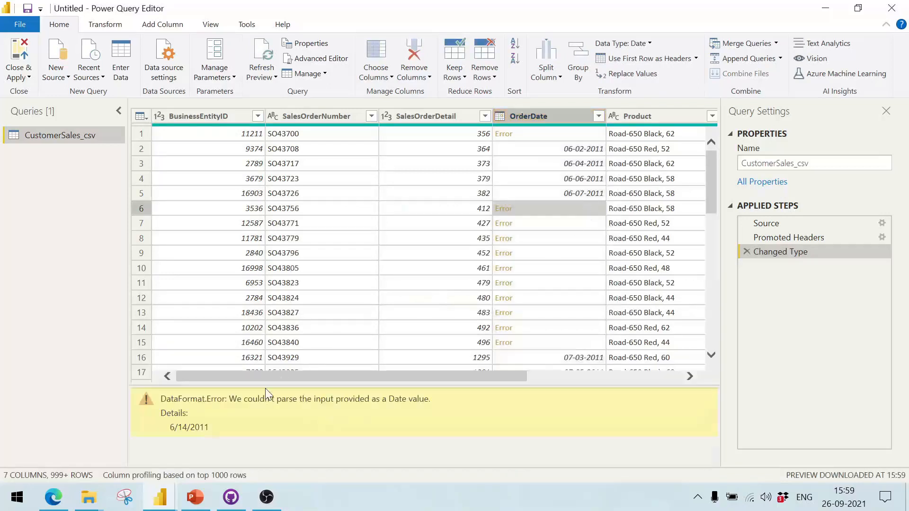
{"action": "mouse_move", "coordinate": [393, 413]}
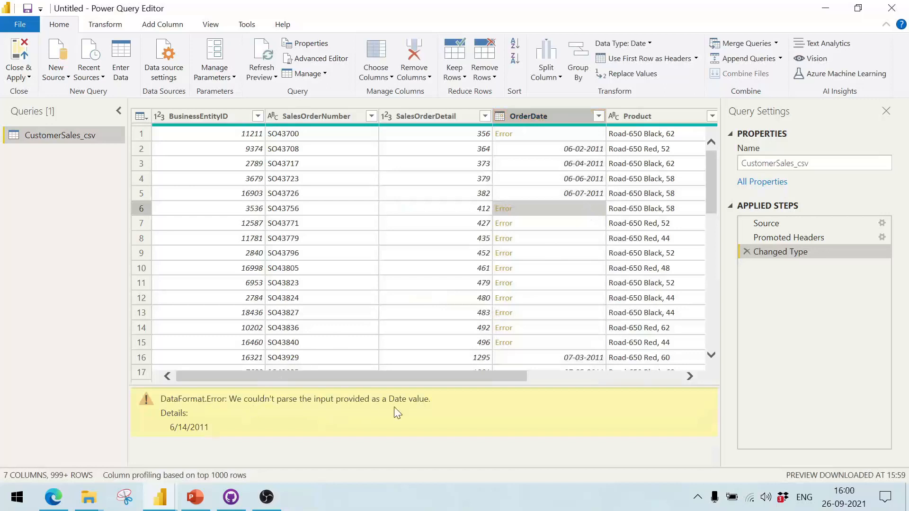
{"action": "mouse_move", "coordinate": [458, 409]}
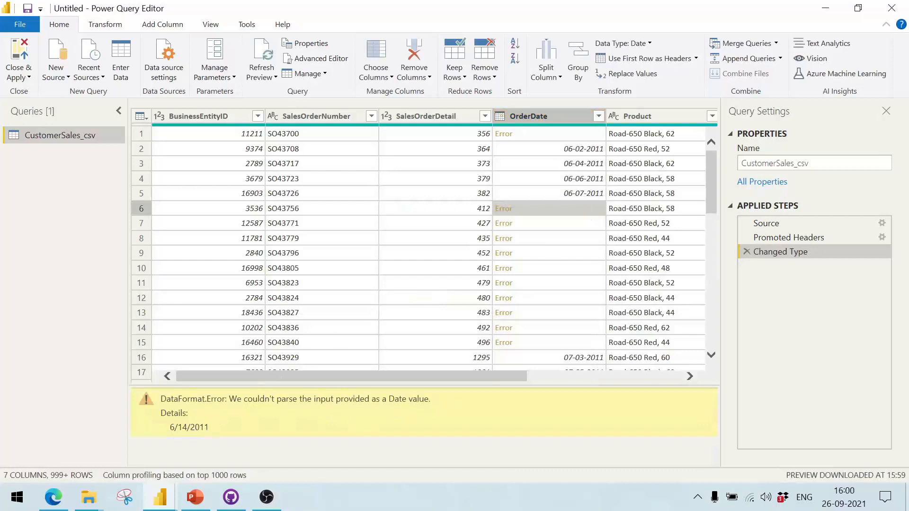
{"action": "mouse_move", "coordinate": [92, 108]}
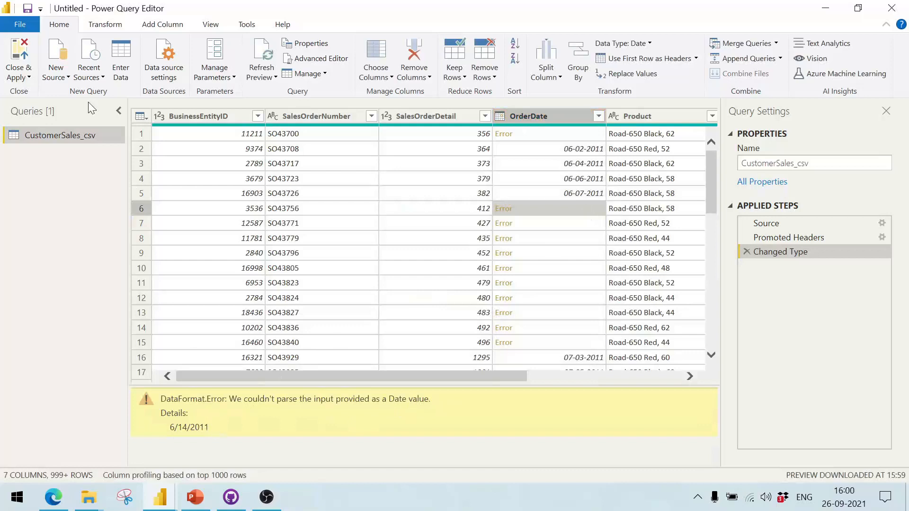
{"action": "mouse_move", "coordinate": [768, 235]}
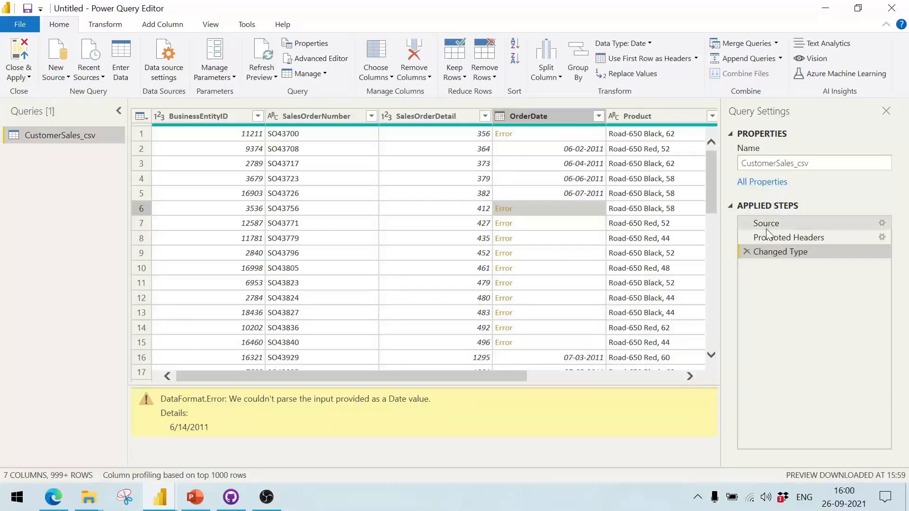
{"action": "mouse_move", "coordinate": [747, 251]}
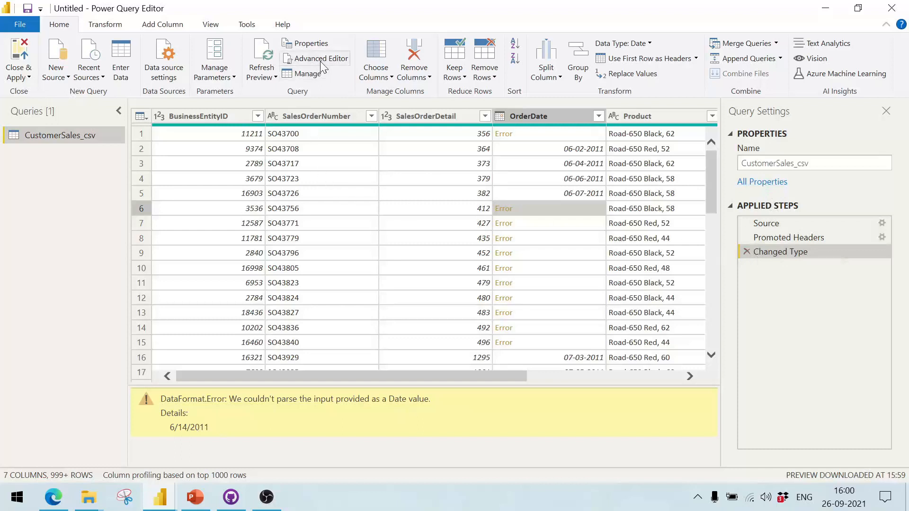
- In Advanced Editor change OrderDate's type from date back to text, apply it, and bring up Close & Apply choices
{"action": "left_click", "coordinate": [321, 58]}
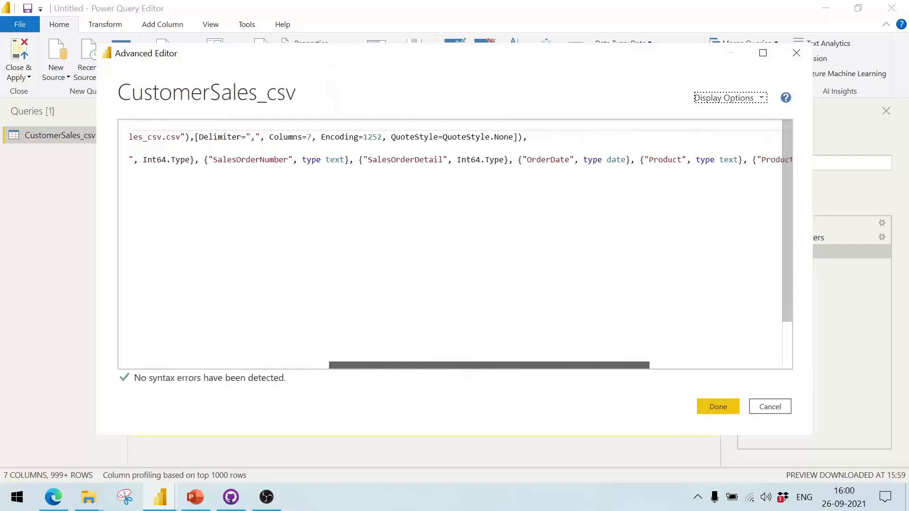
{"action": "scroll", "scroll_direction": "right", "scroll_amount": 3}
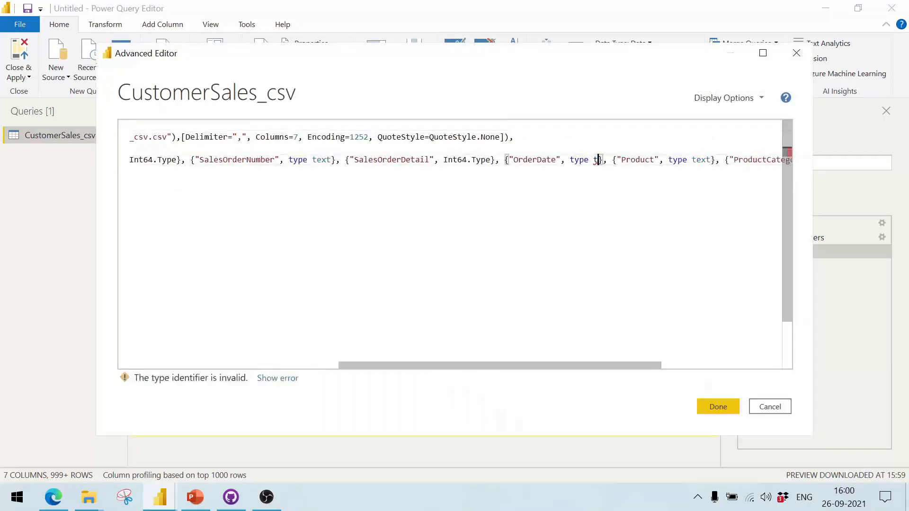
{"action": "type", "text": "type"}
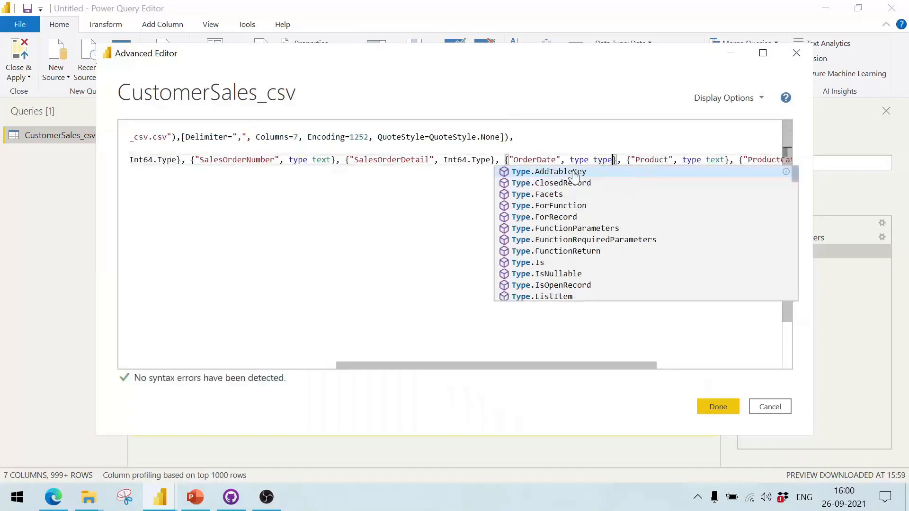
{"action": "key", "text": "Backspace"}
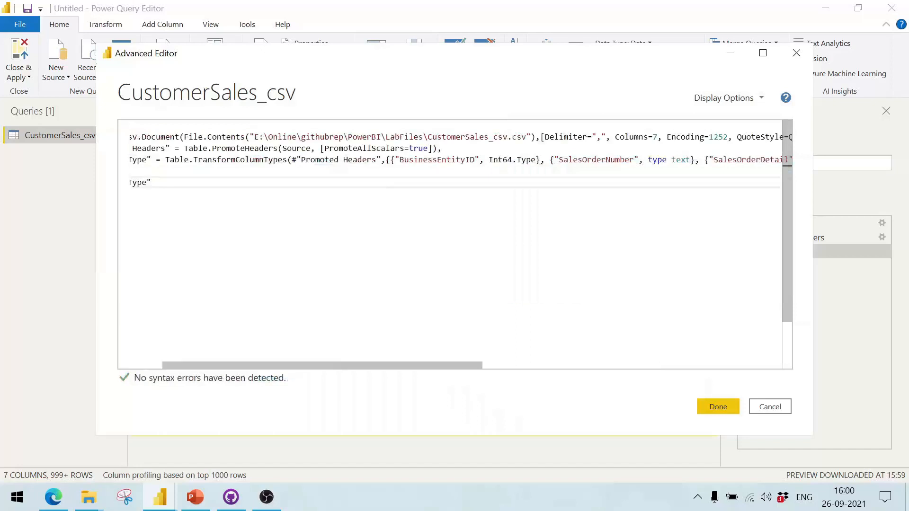
{"action": "mouse_move", "coordinate": [769, 406]}
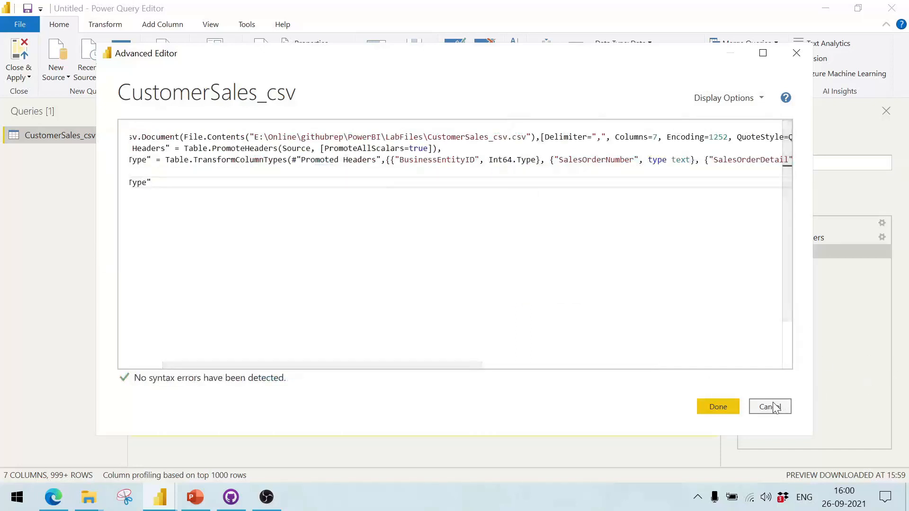
{"action": "mouse_move", "coordinate": [717, 406]}
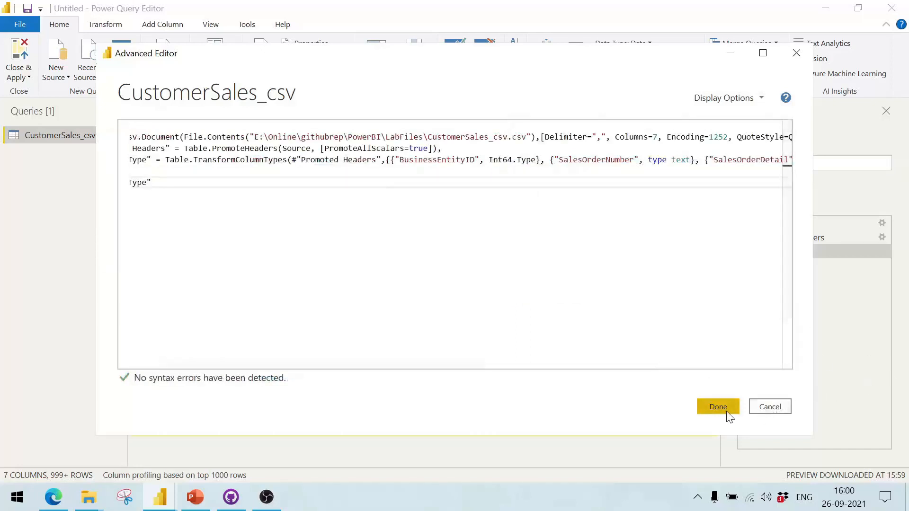
{"action": "left_click", "coordinate": [718, 406]}
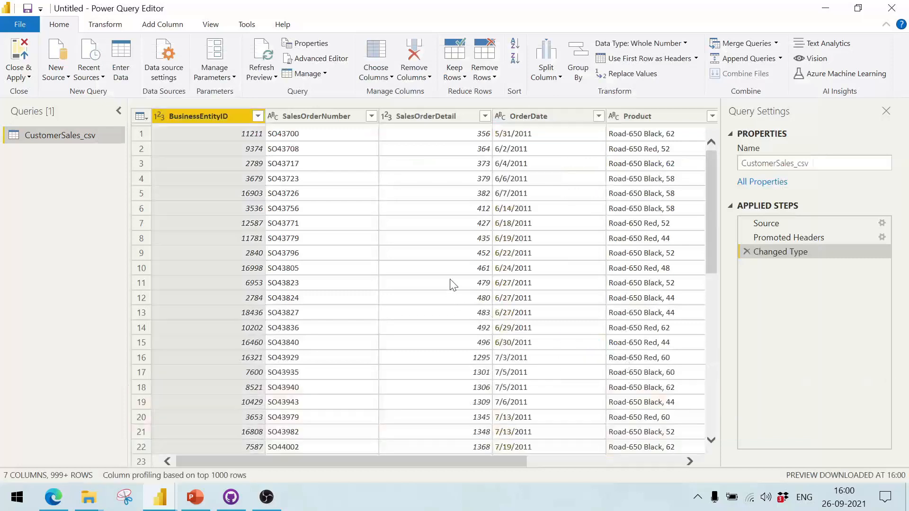
{"action": "mouse_move", "coordinate": [780, 252]}
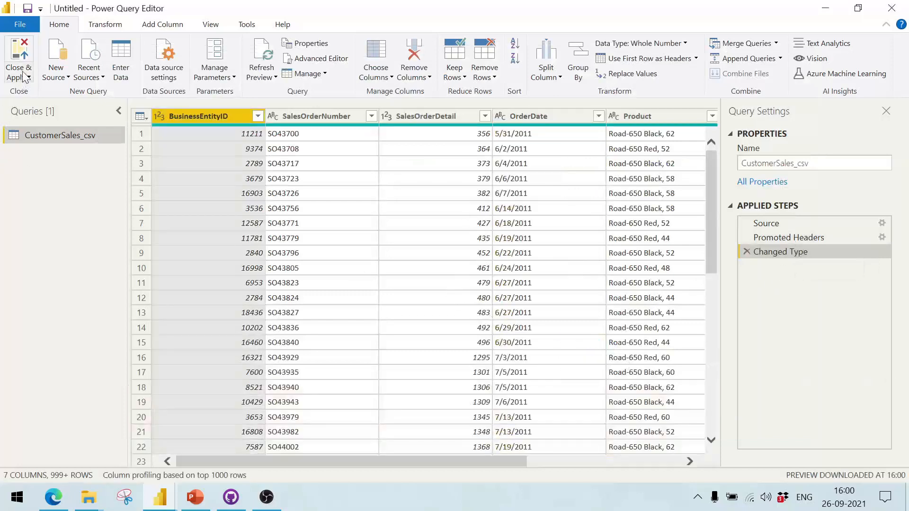
{"action": "mouse_move", "coordinate": [315, 57]}
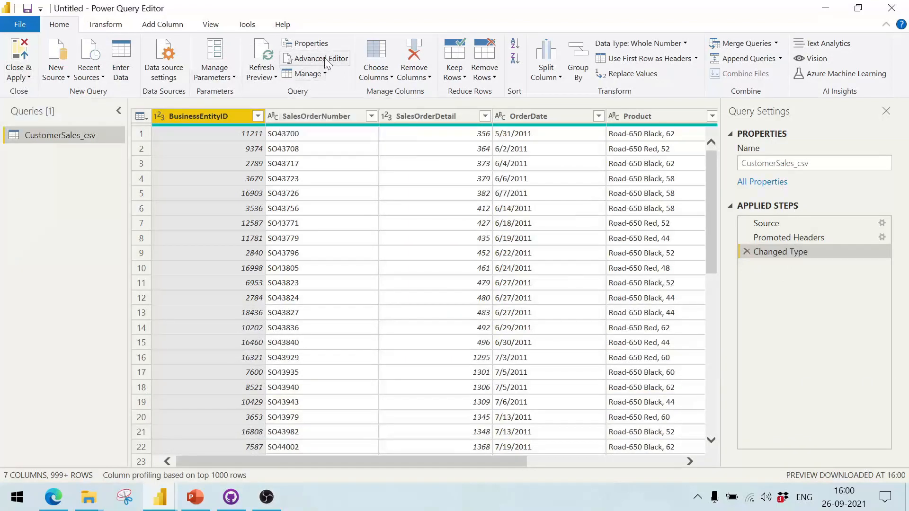
{"action": "mouse_move", "coordinate": [808, 260]}
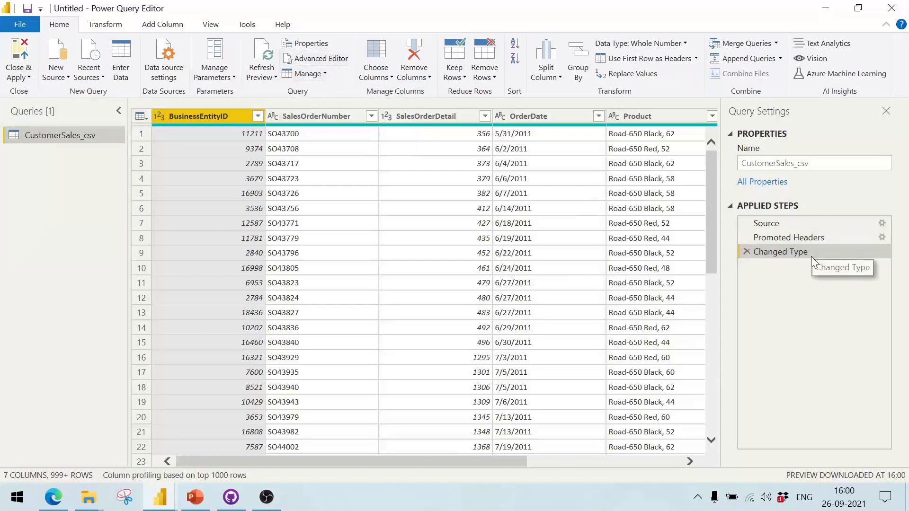
{"action": "mouse_move", "coordinate": [323, 88]}
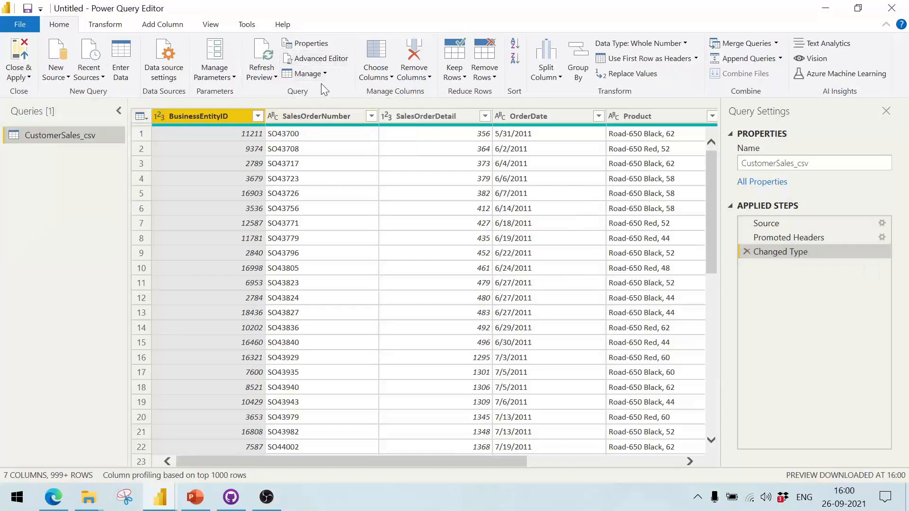
{"action": "left_click", "coordinate": [321, 58]}
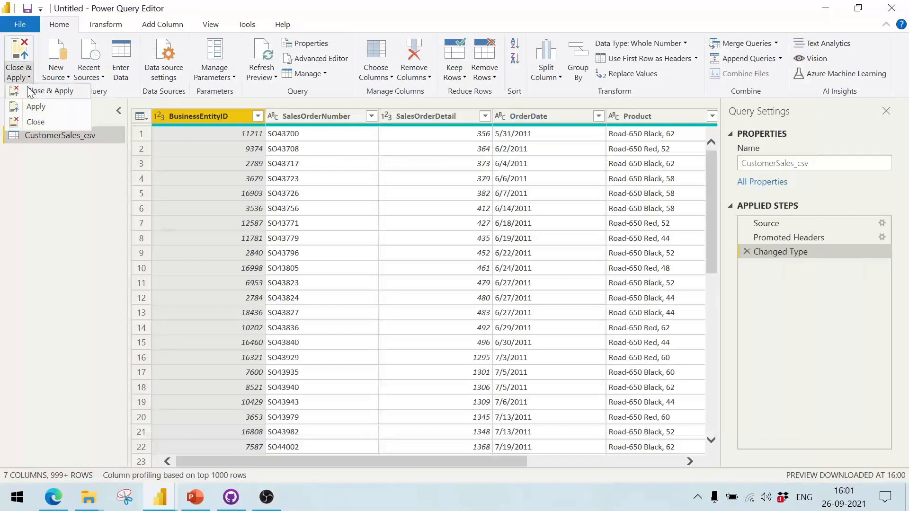
- Return to the data view and open Options > Current File > Regional Settings
{"action": "left_click", "coordinate": [36, 106]}
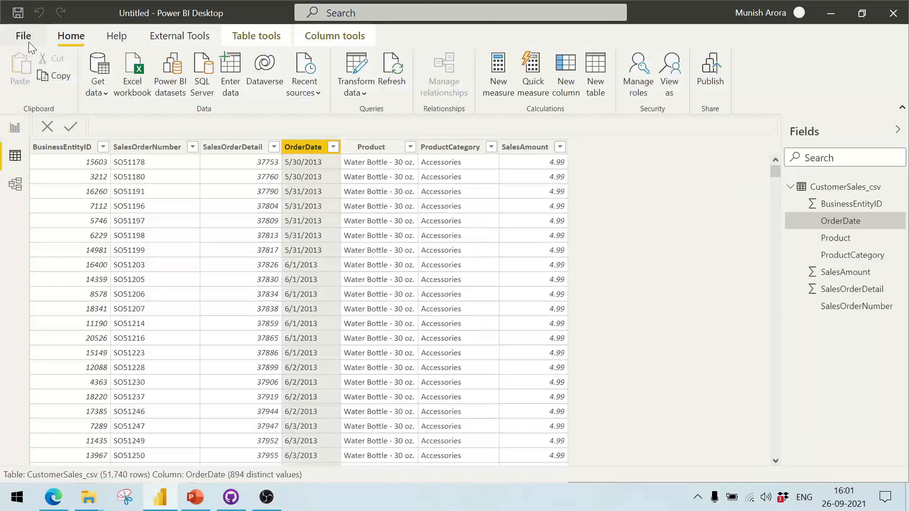
{"action": "left_click", "coordinate": [23, 35]}
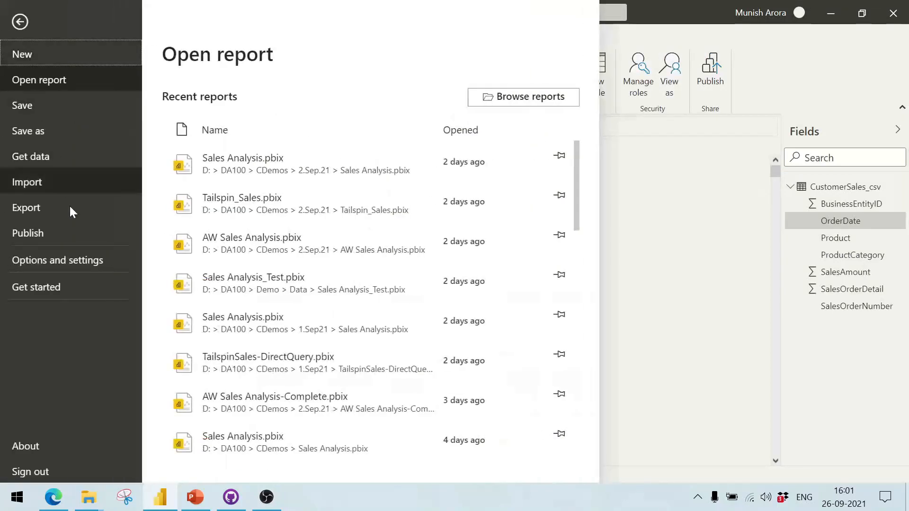
{"action": "left_click", "coordinate": [56, 260]}
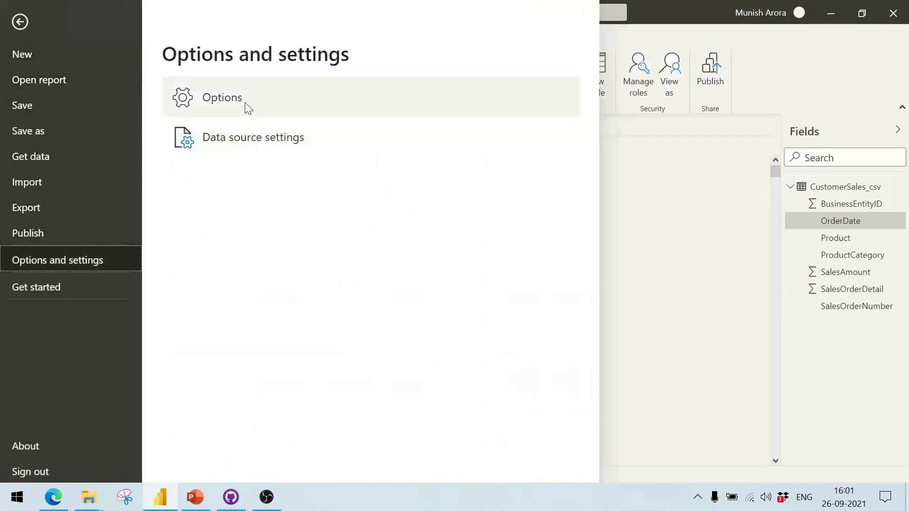
{"action": "mouse_move", "coordinate": [222, 98]}
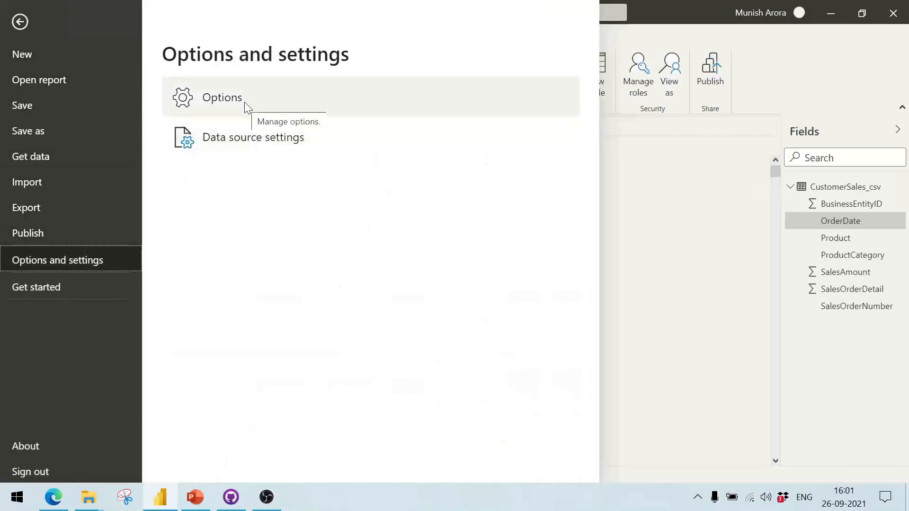
{"action": "left_click", "coordinate": [20, 22]}
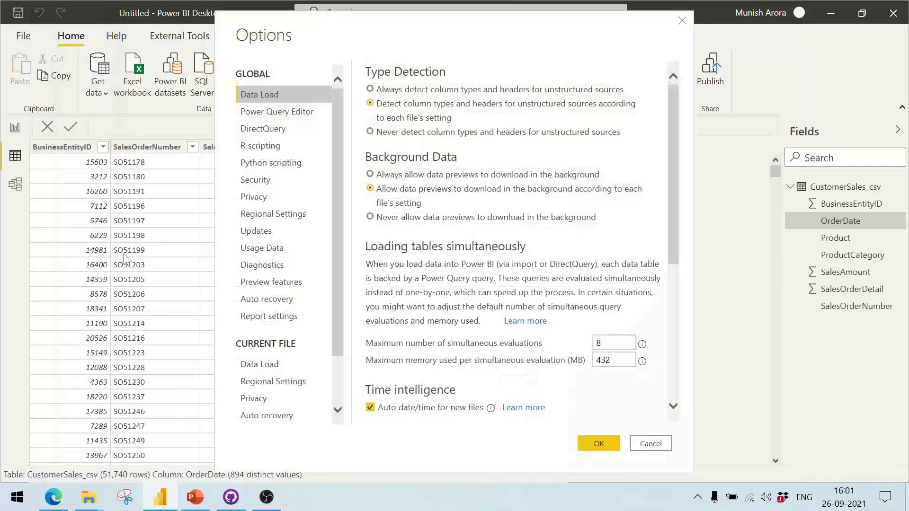
{"action": "scroll", "scroll_direction": "down", "scroll_amount": 3}
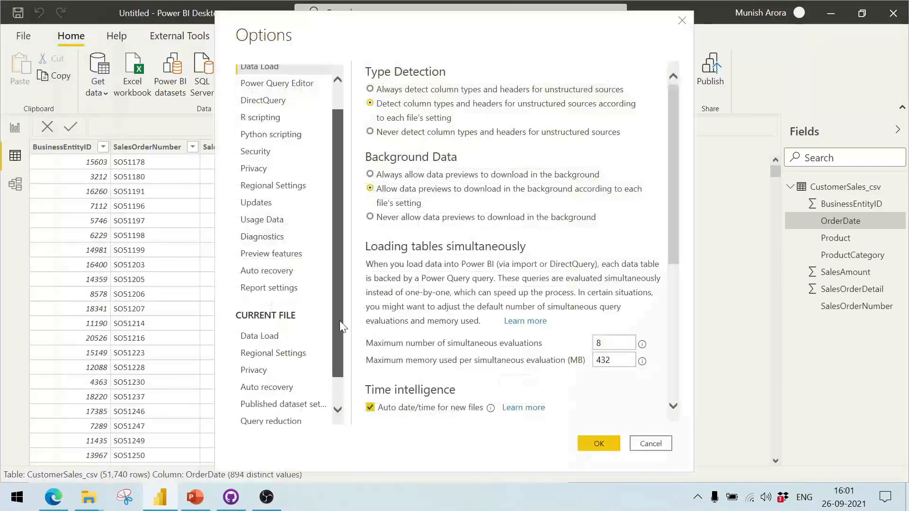
{"action": "left_click", "coordinate": [273, 331]}
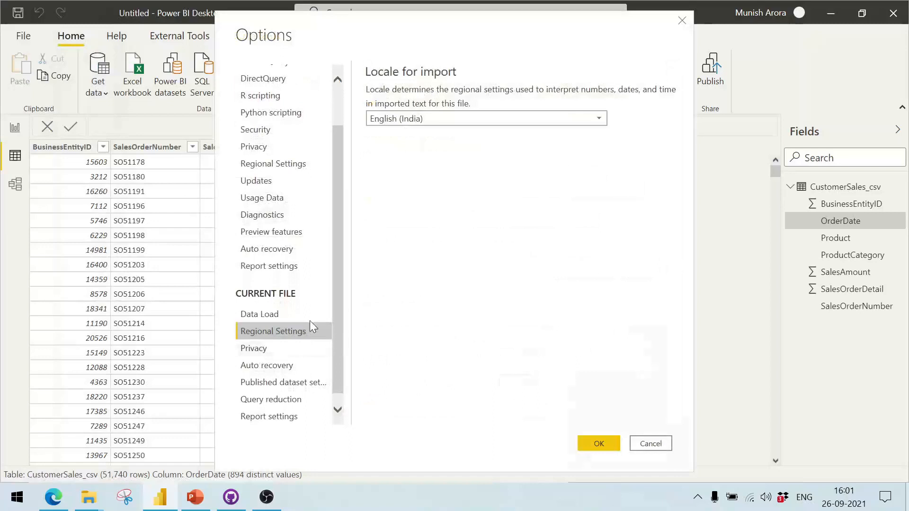
{"action": "mouse_move", "coordinate": [393, 186]}
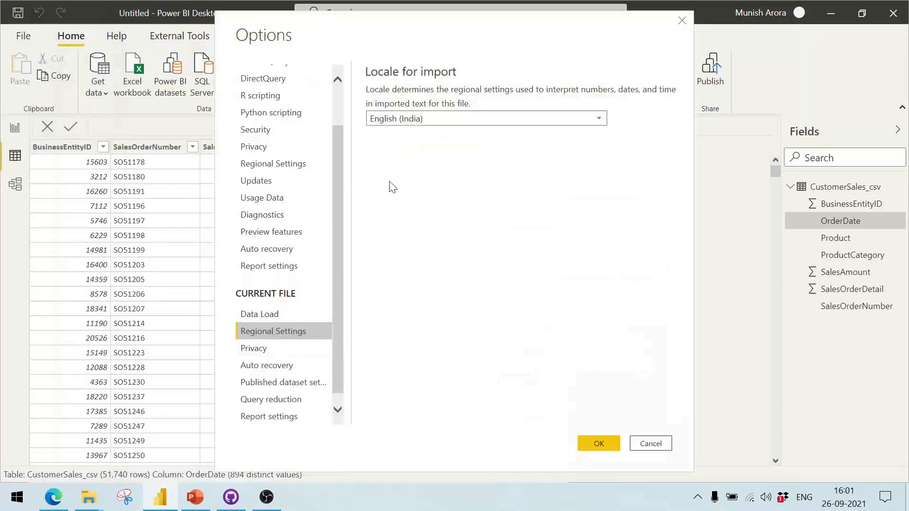
{"action": "mouse_move", "coordinate": [377, 135]}
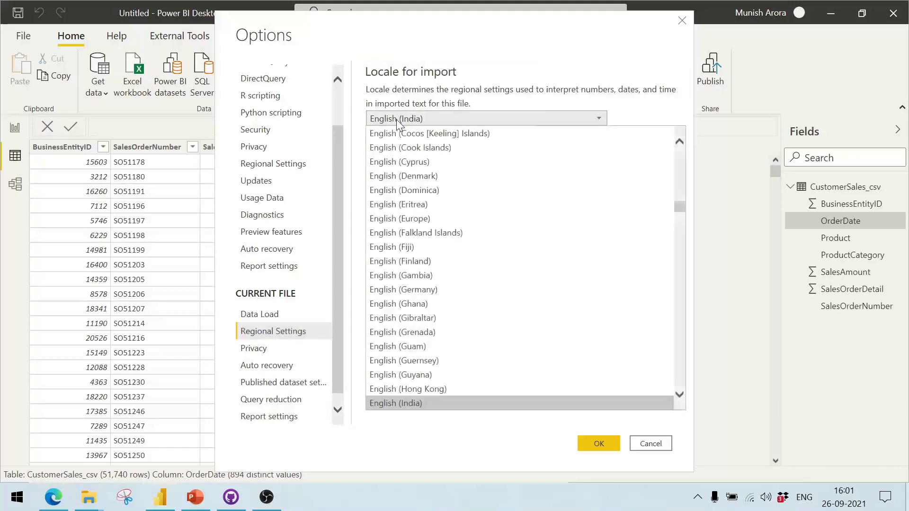
- Set the locale for import to English (United States) and confirm
{"action": "scroll", "scroll_direction": "down", "scroll_amount": 3}
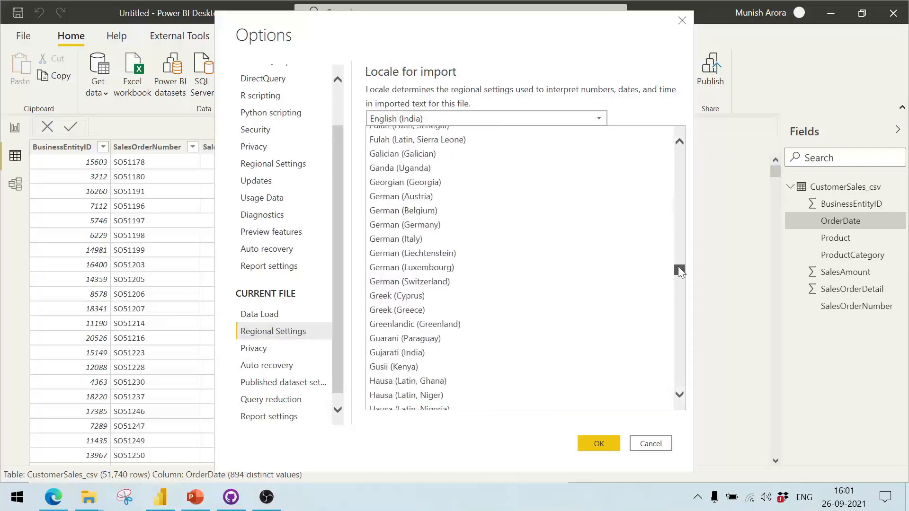
{"action": "scroll", "scroll_direction": "down", "scroll_amount": 3}
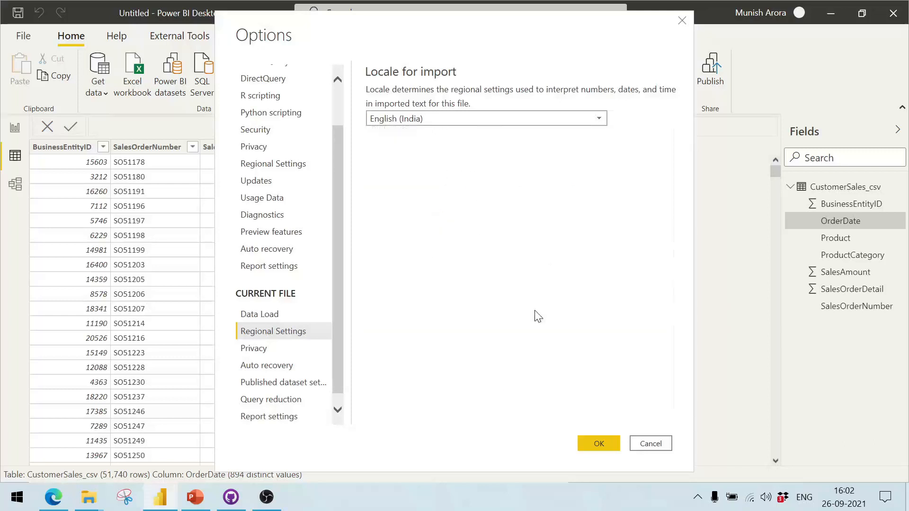
{"action": "left_click", "coordinate": [486, 119]}
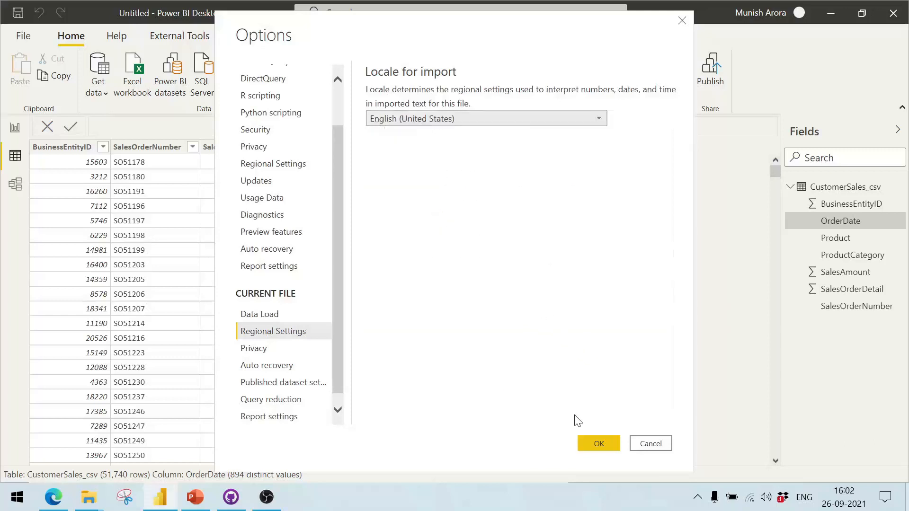
{"action": "left_click", "coordinate": [598, 443]}
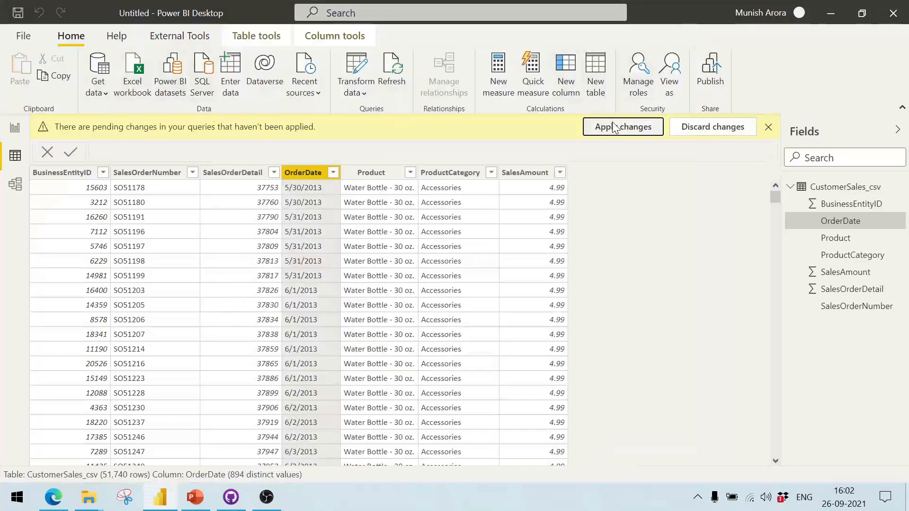
- Apply the pending query changes and reopen the query in Power Query Editor
{"action": "left_click", "coordinate": [622, 126]}
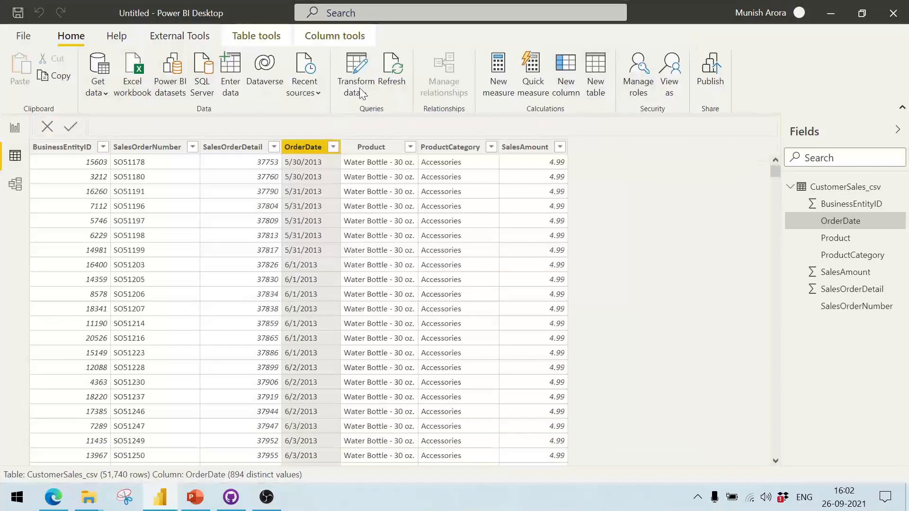
{"action": "mouse_move", "coordinate": [361, 109]}
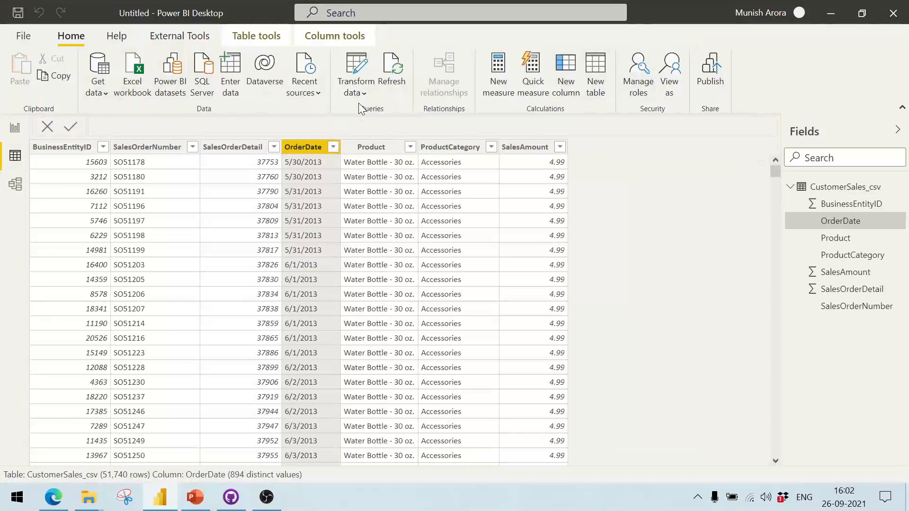
{"action": "mouse_move", "coordinate": [407, 95]}
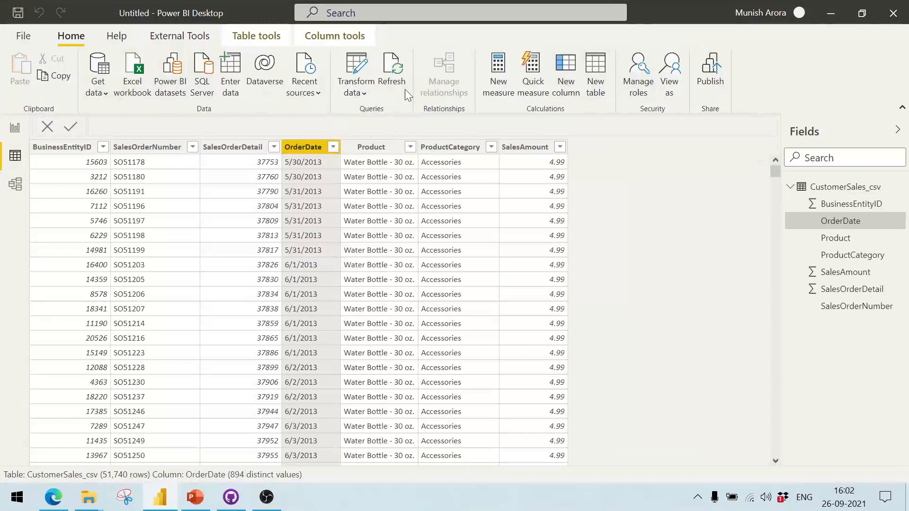
{"action": "mouse_move", "coordinate": [368, 99]}
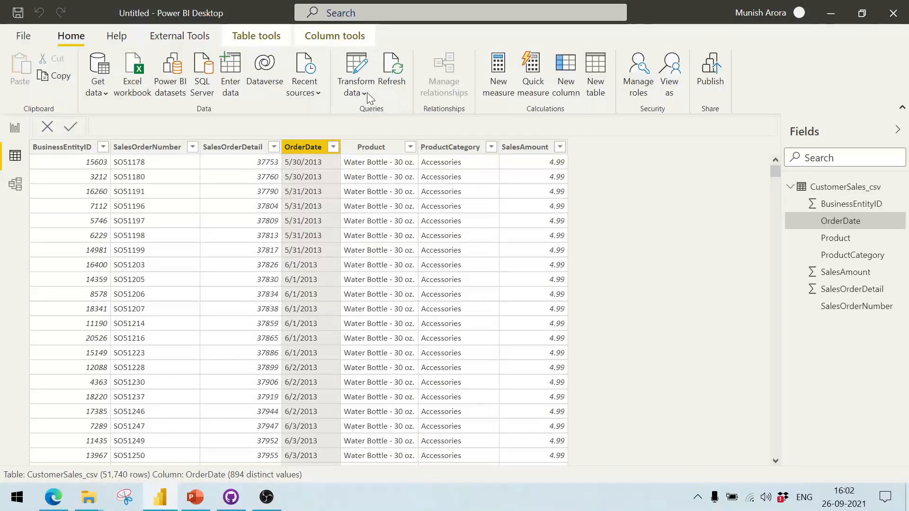
{"action": "left_click", "coordinate": [88, 497]}
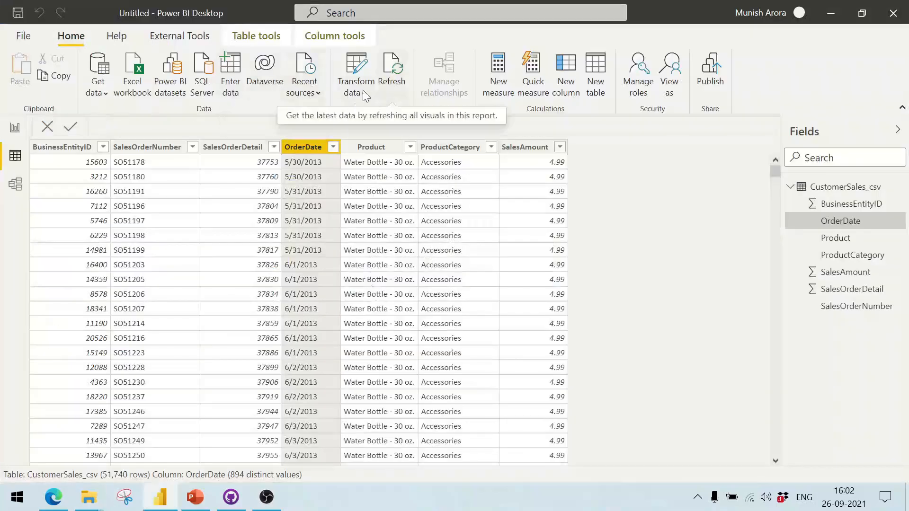
{"action": "left_click", "coordinate": [355, 73]}
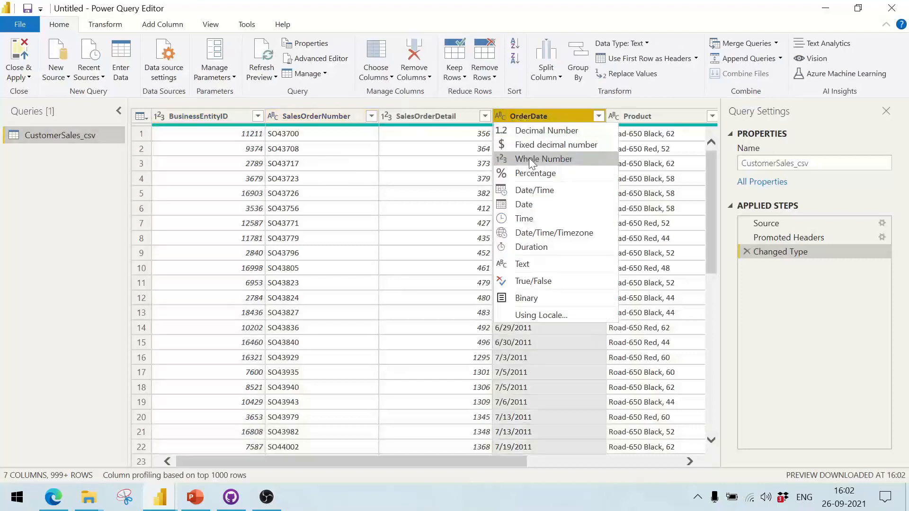
- Convert OrderDate to Date as an added new step so it shows real dates
{"action": "left_click", "coordinate": [523, 205]}
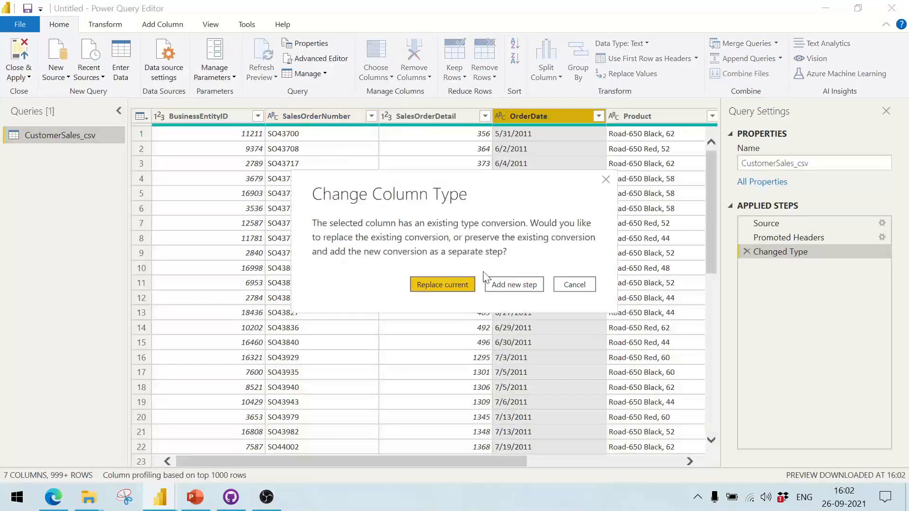
{"action": "mouse_move", "coordinate": [513, 285]}
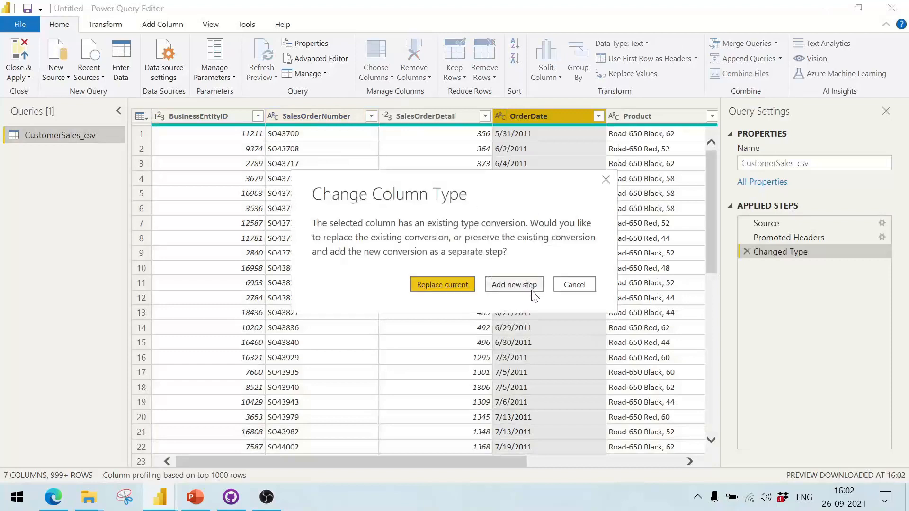
{"action": "mouse_move", "coordinate": [493, 272]}
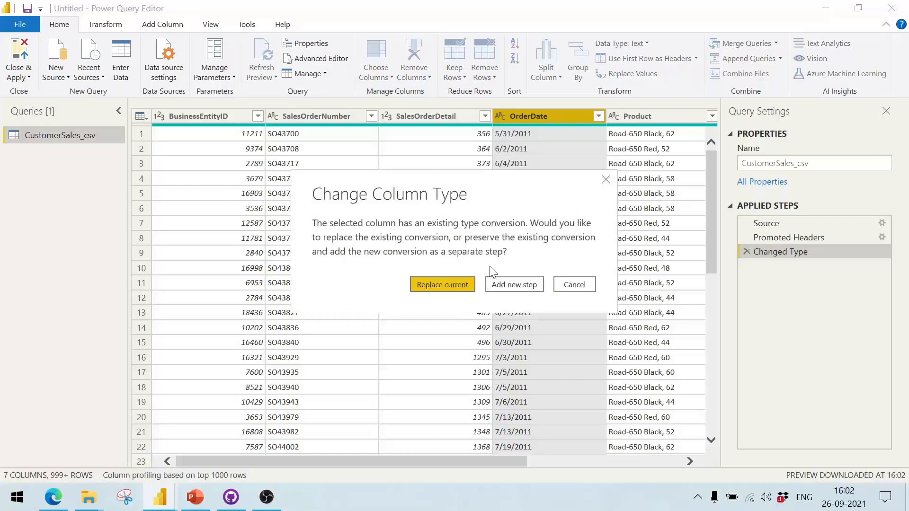
{"action": "left_click", "coordinate": [442, 285]}
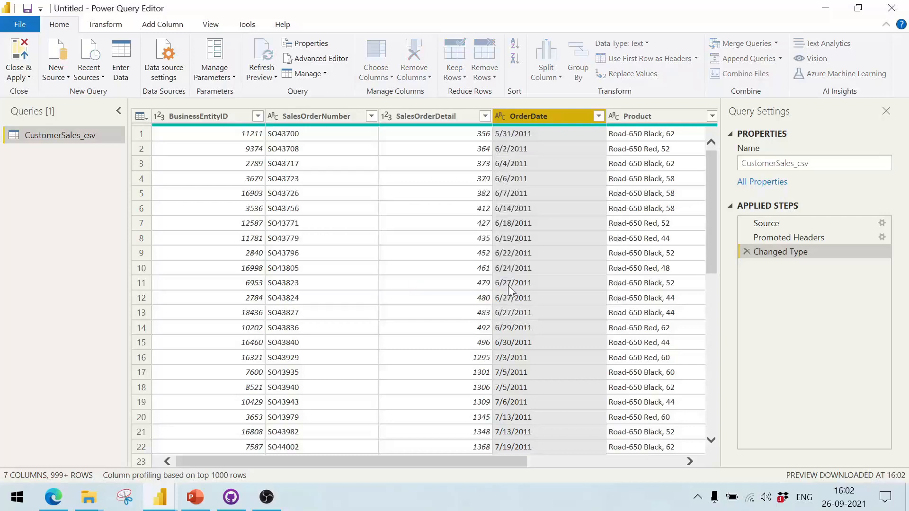
{"action": "left_click", "coordinate": [637, 42]}
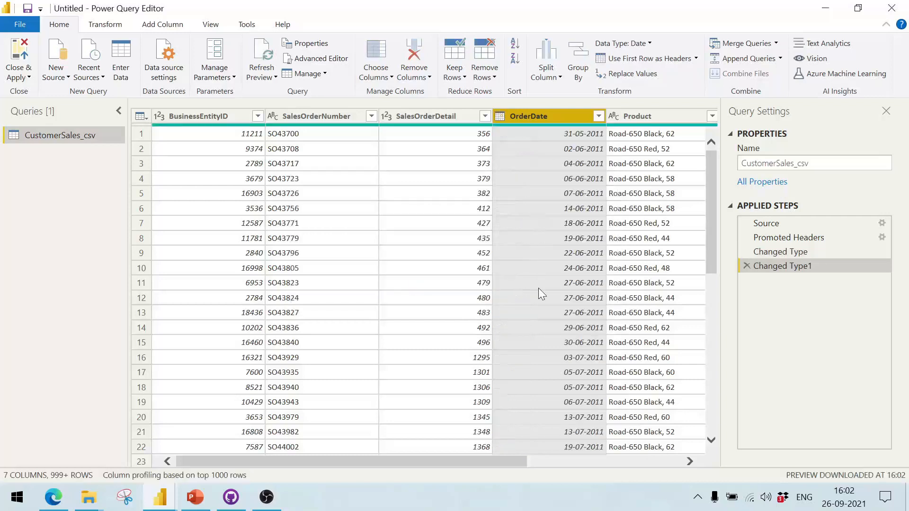
{"action": "mouse_move", "coordinate": [551, 243]}
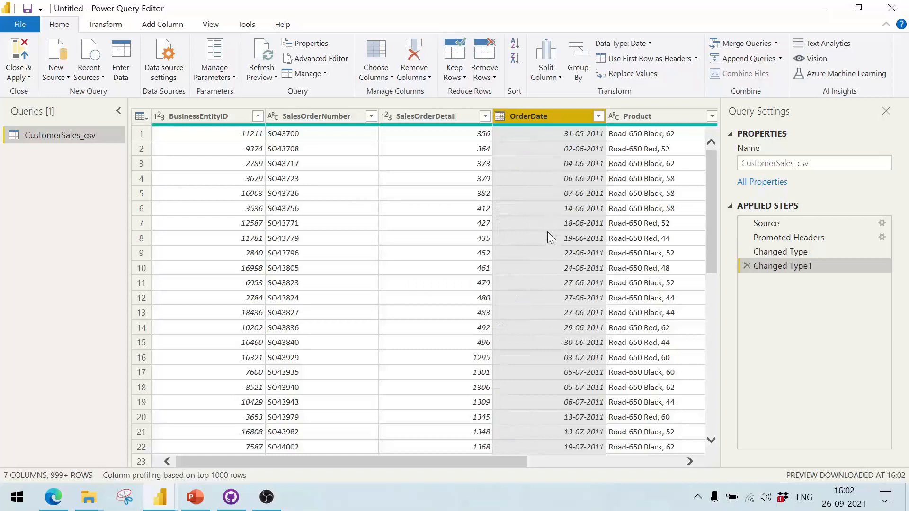
{"action": "mouse_move", "coordinate": [543, 184]}
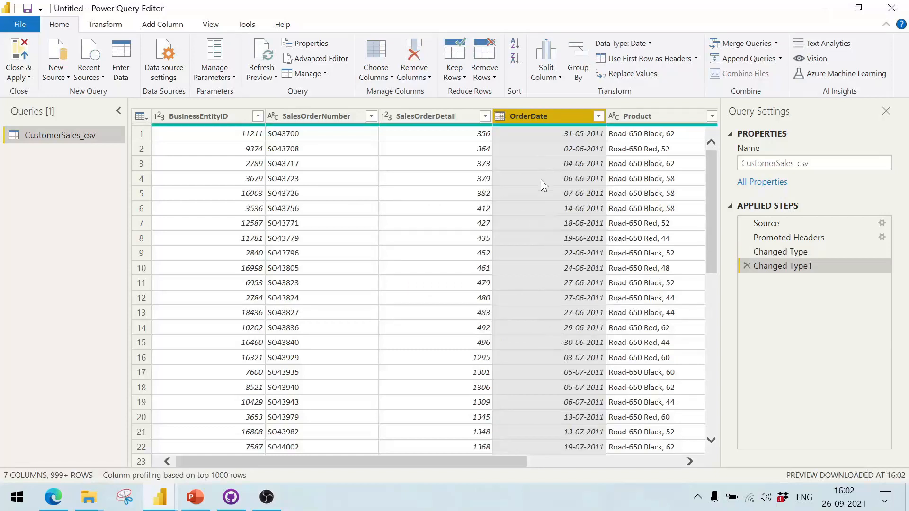
{"action": "mouse_move", "coordinate": [18, 60]}
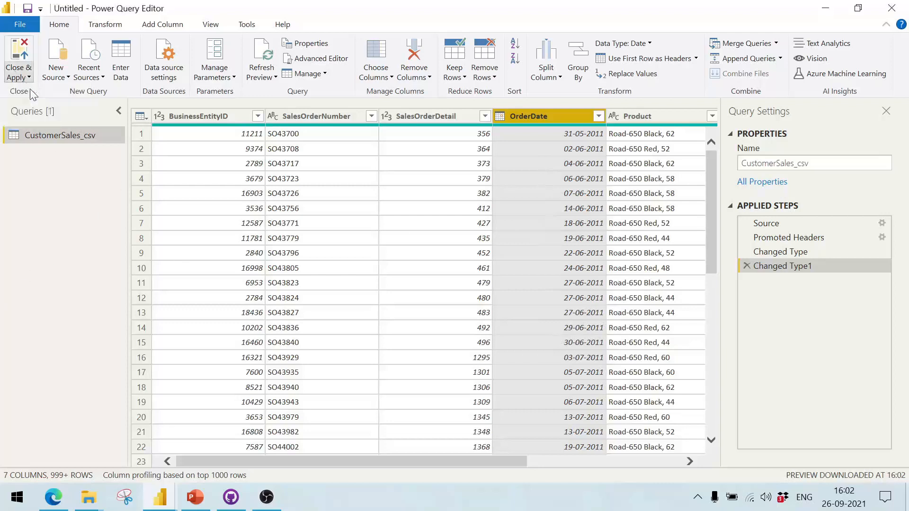
- Apply the query changes and confirm OrderDate is typed as Date in Column tools
{"action": "left_click", "coordinate": [18, 59]}
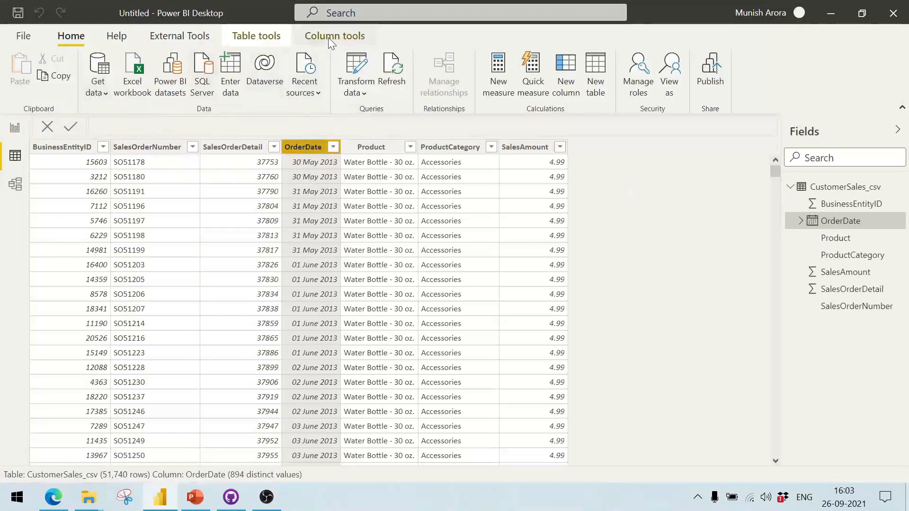
{"action": "left_click", "coordinate": [334, 35]}
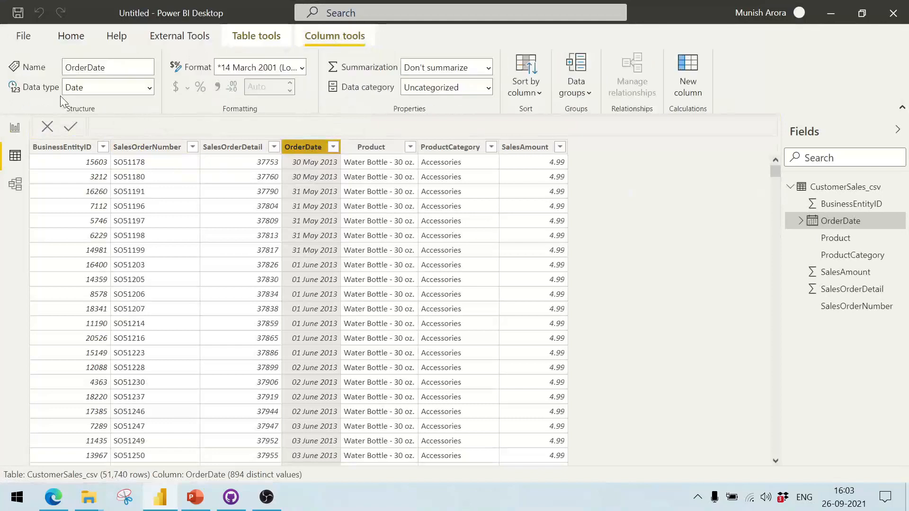
{"action": "mouse_move", "coordinate": [100, 101]}
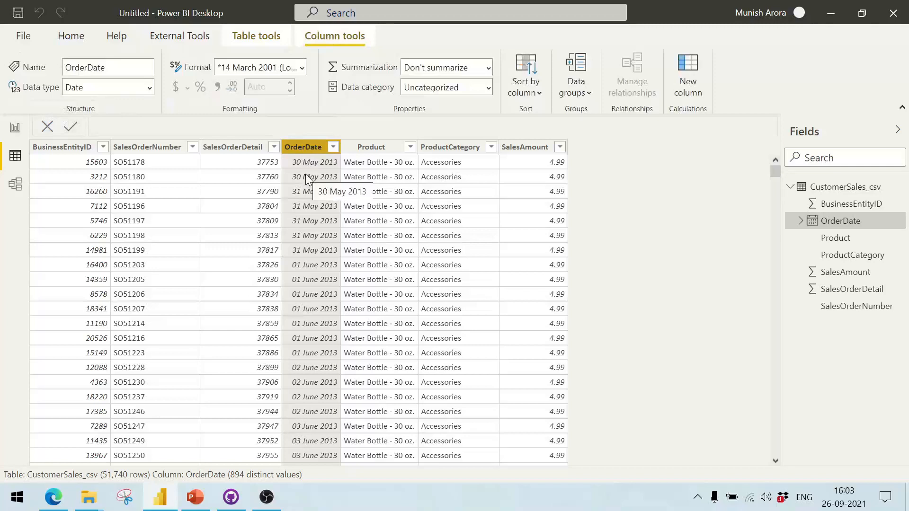
{"action": "mouse_move", "coordinate": [665, 252]}
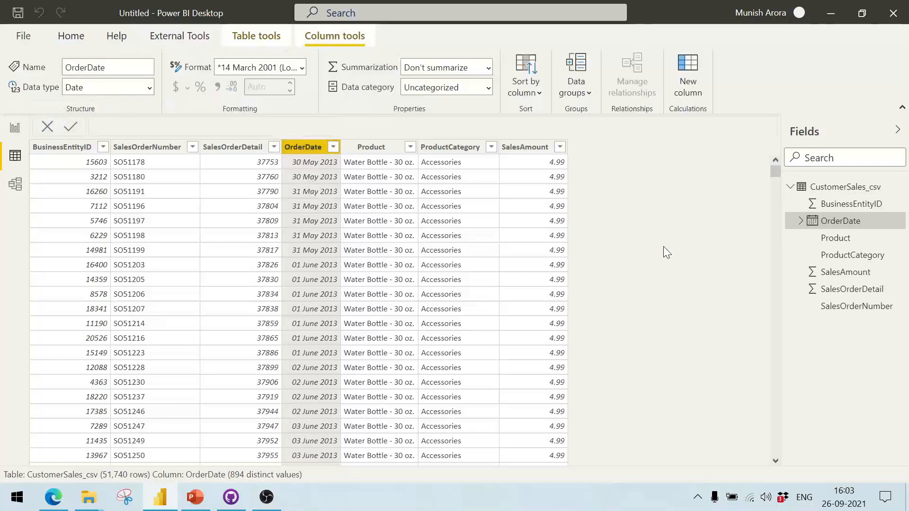
{"action": "mouse_move", "coordinate": [484, 267]}
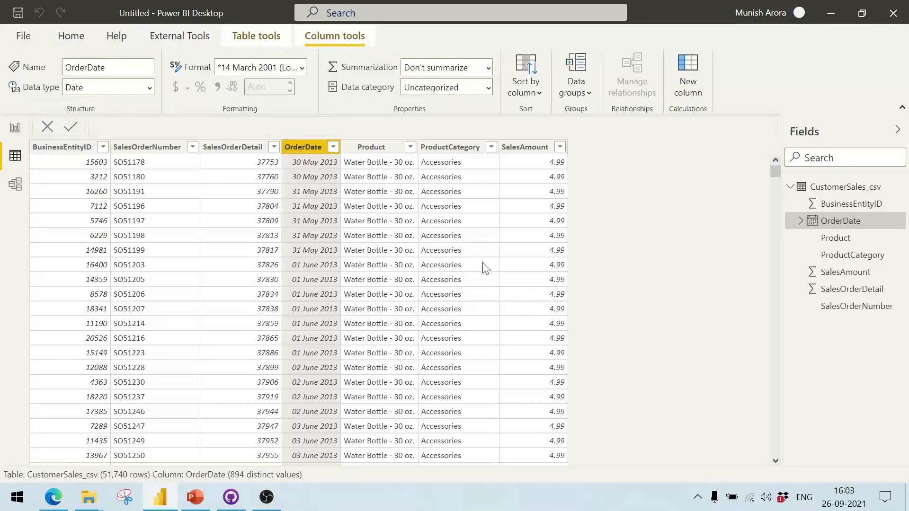
{"action": "mouse_move", "coordinate": [458, 283]}
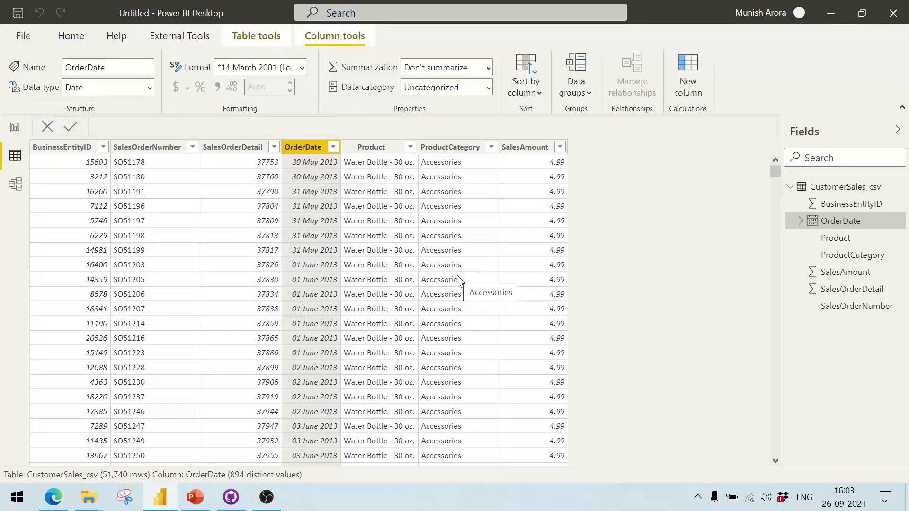